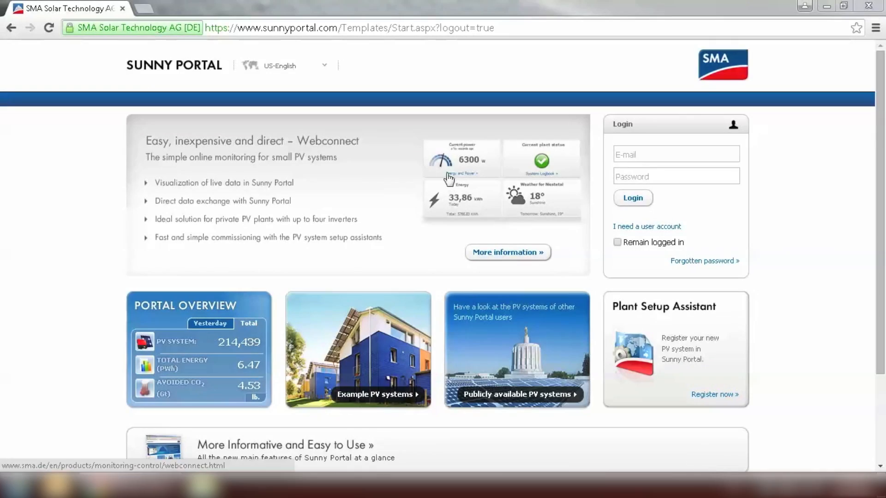
mouse_move(418, 127)
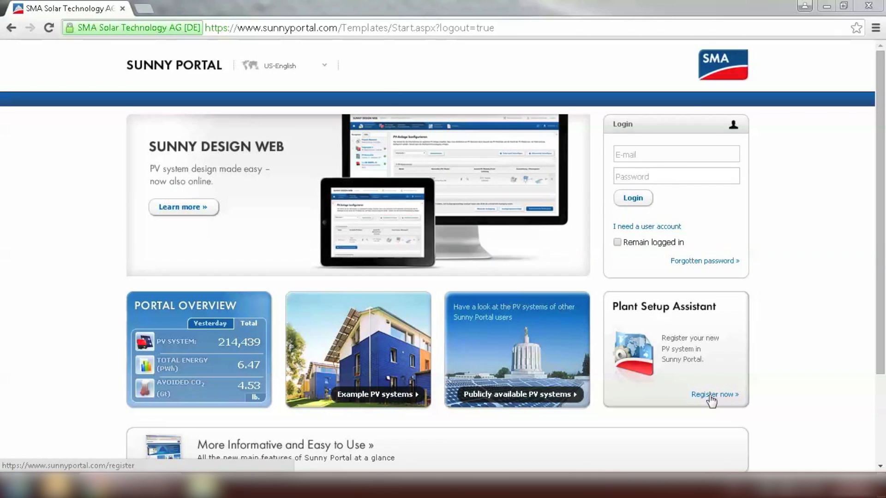
Launch the PV System Setup Assistant via 'Register now' on the Sunny Portal start page.
left_click(712, 394)
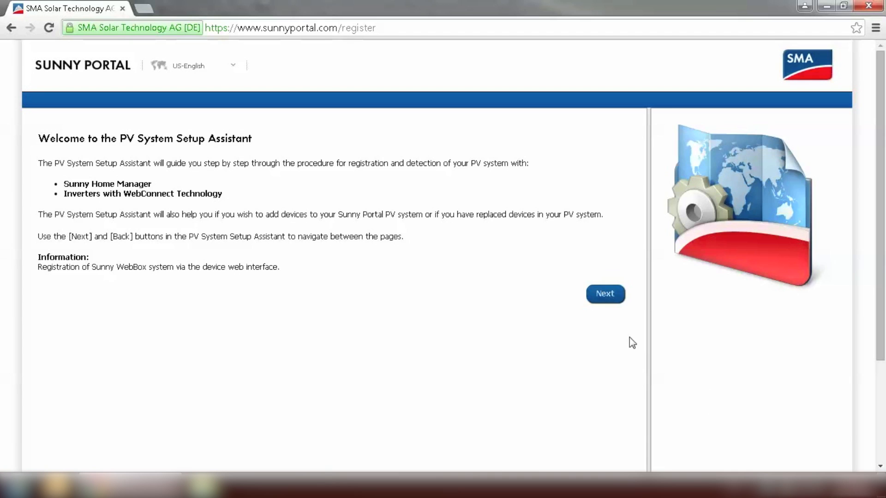
Log in to the assistant as an already-registered Sunny Portal user and continue.
left_click(604, 293)
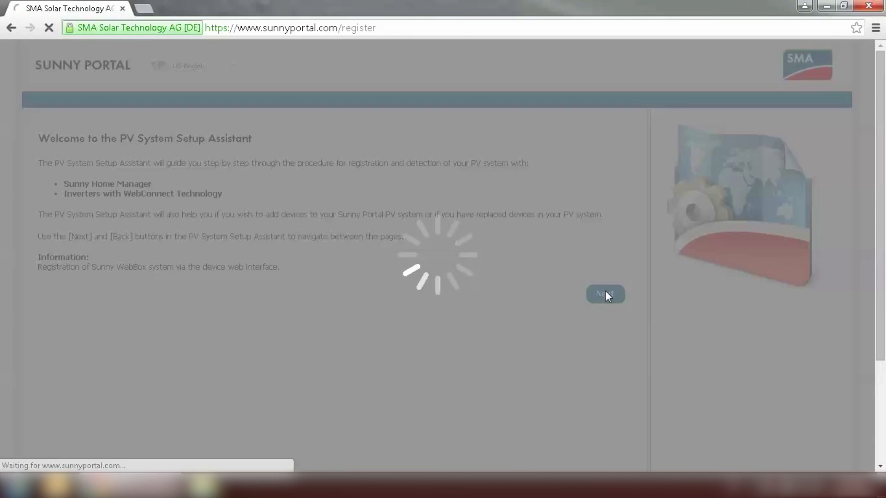
left_click(605, 293)
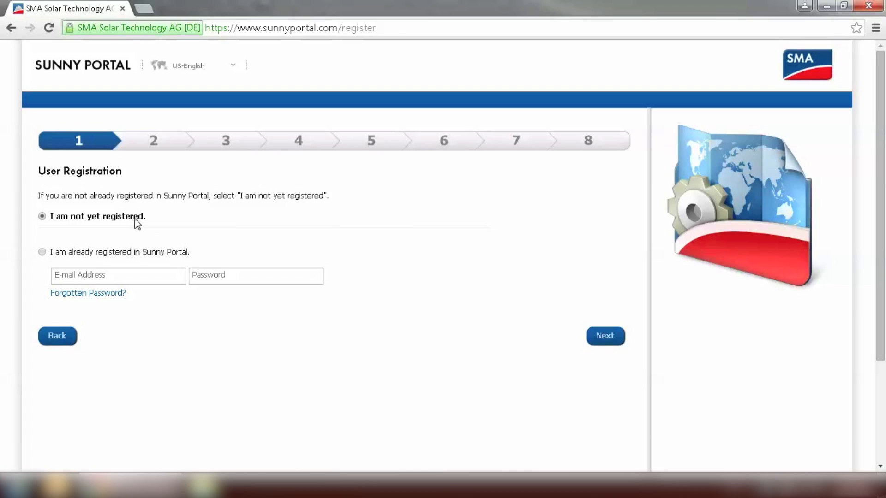
mouse_move(79, 246)
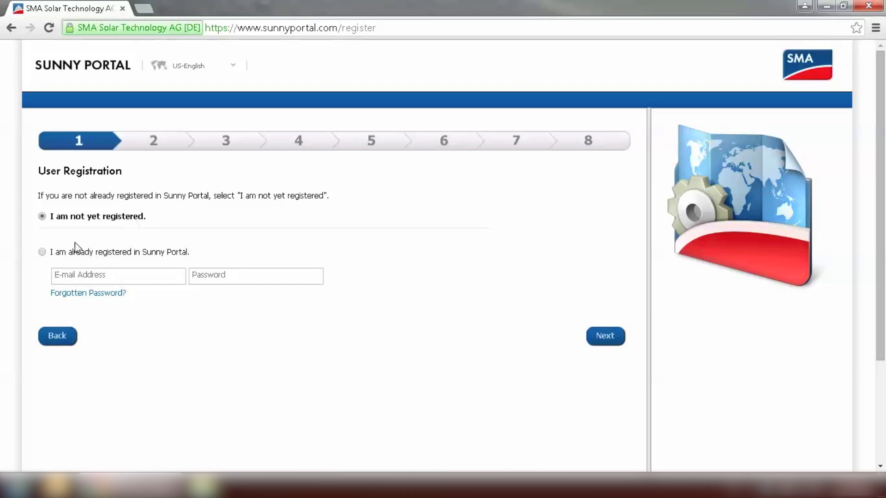
left_click(42, 251)
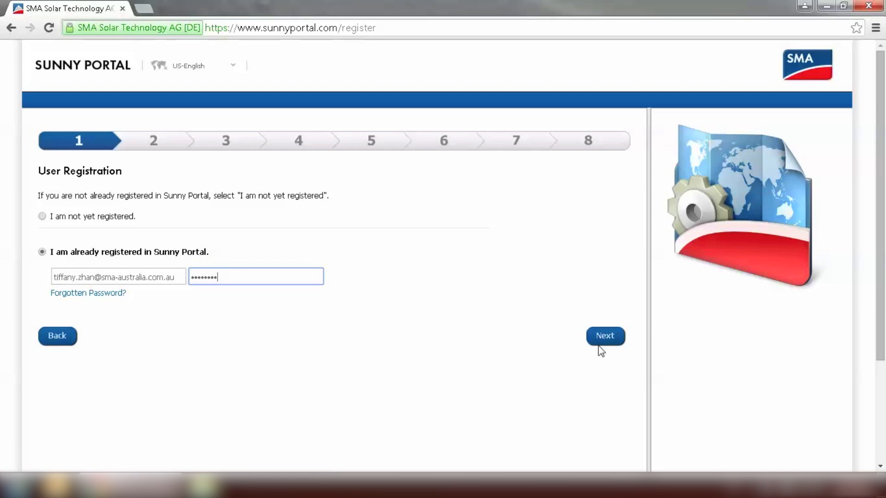
left_click(605, 336)
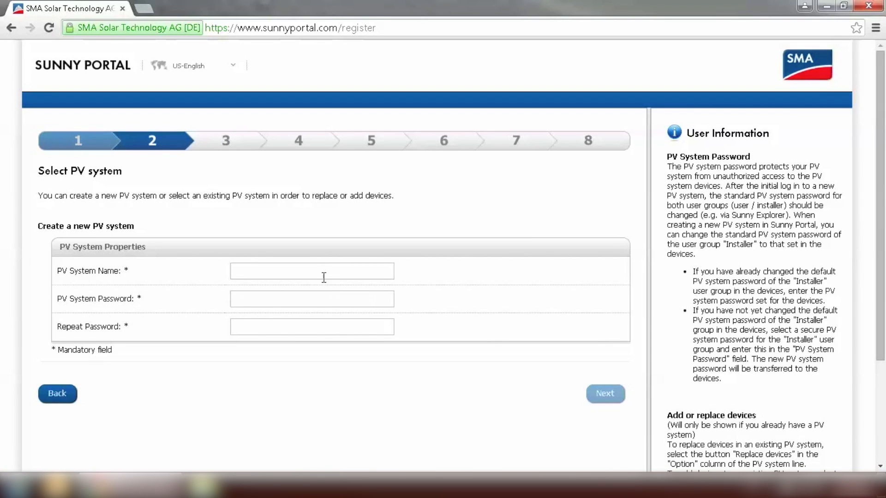
Name the new PV system 'home manager zero export', set its password, and continue.
left_click(324, 271)
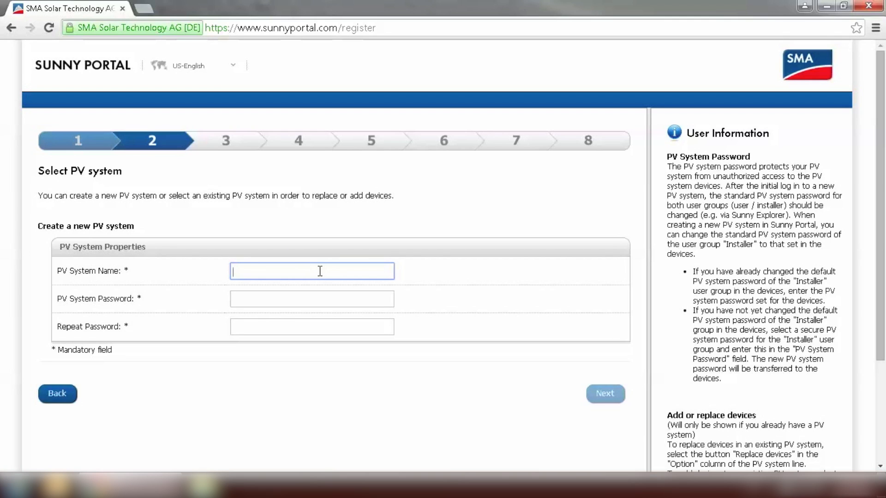
type("home")
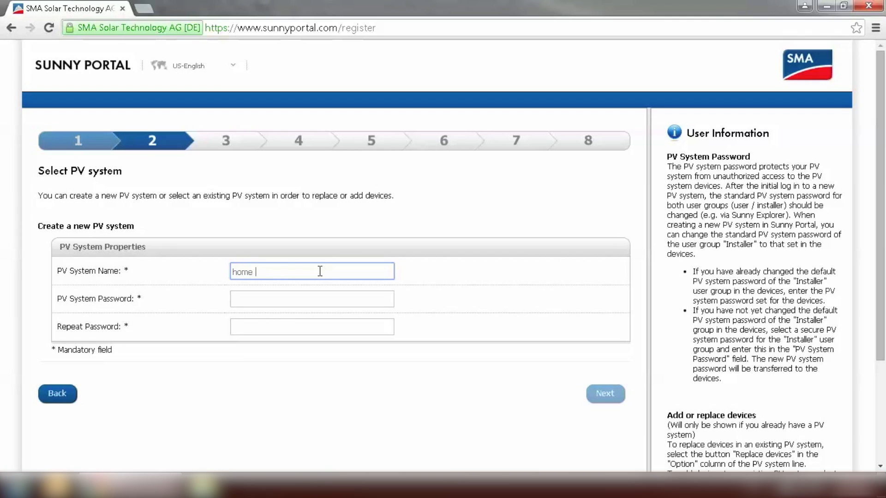
type("manager zero ex")
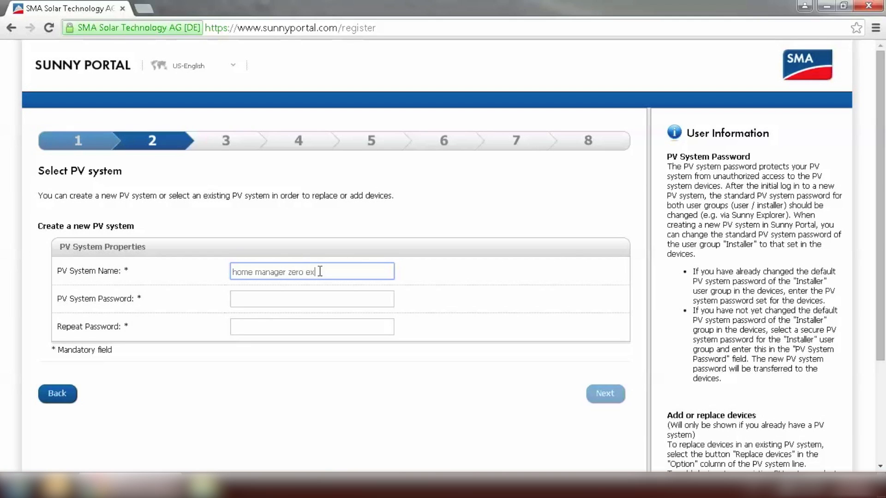
type("port")
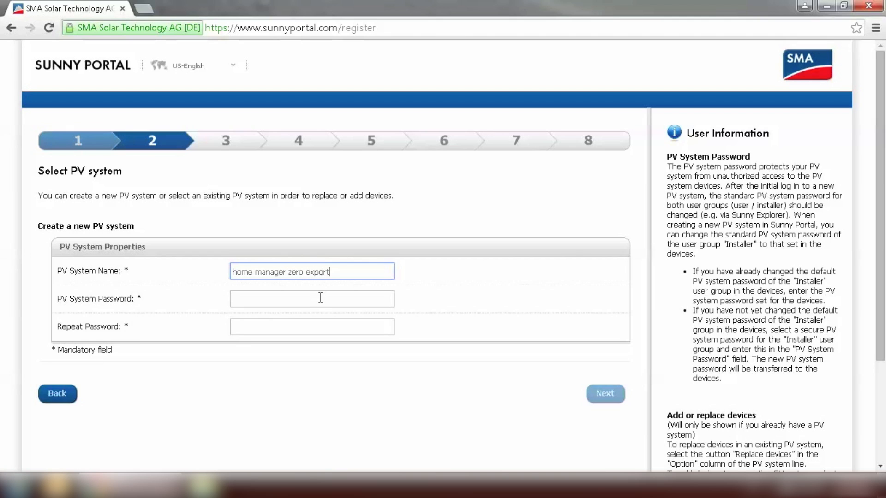
left_click(311, 299)
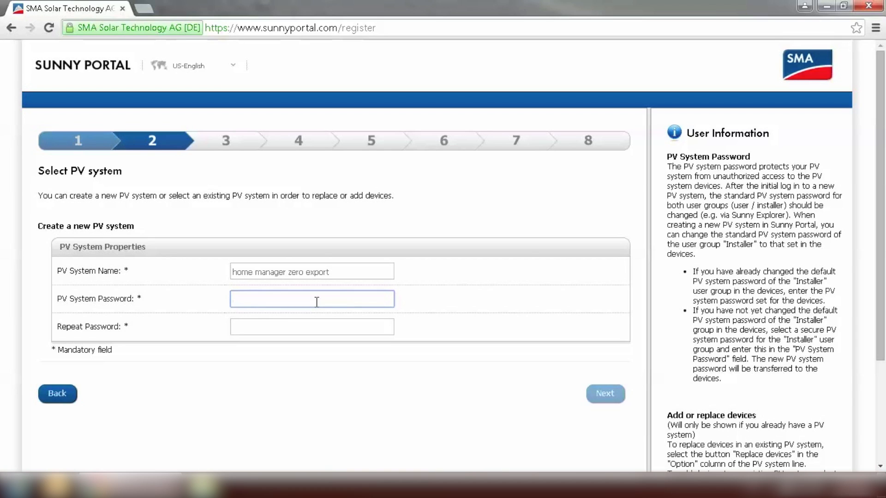
left_click(312, 299)
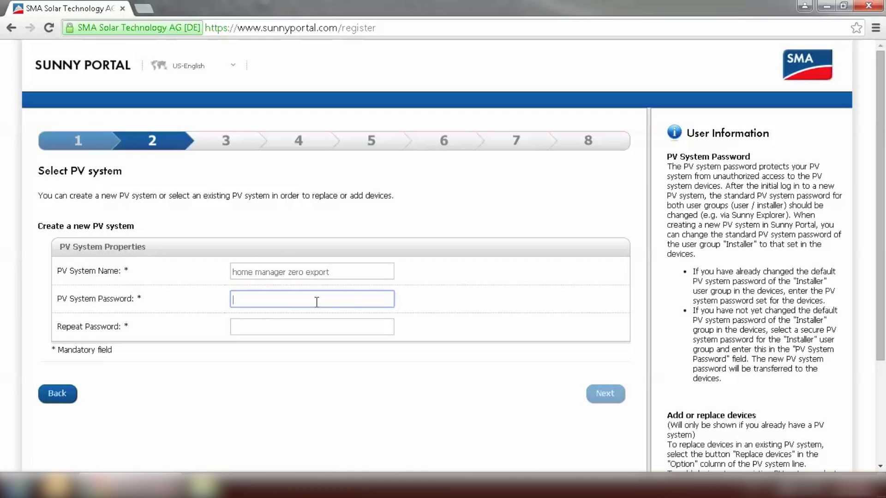
left_click(605, 394)
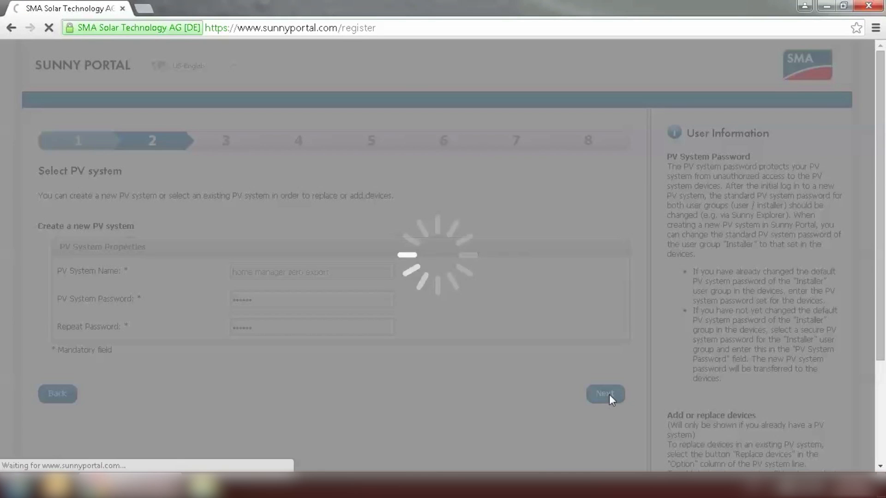
left_click(605, 393)
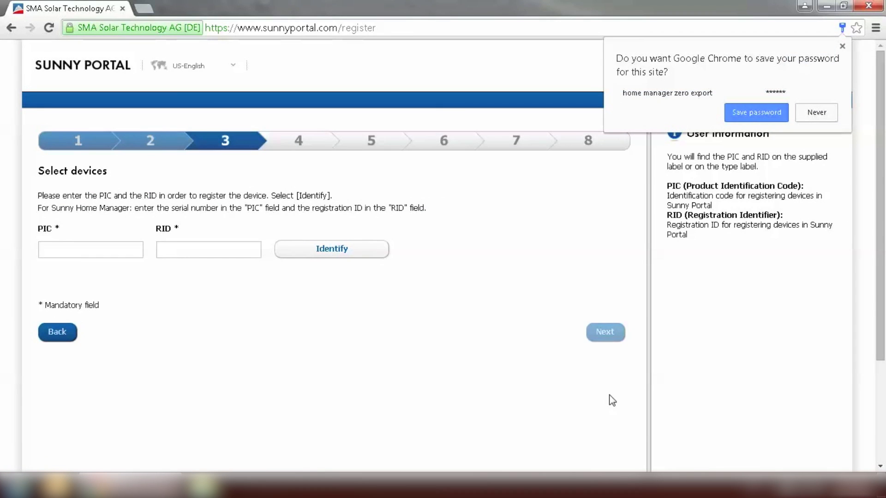
Dismiss the save-password bar, identify the Sunny Home Manager by PIC and RID, and continue.
left_click(91, 249)
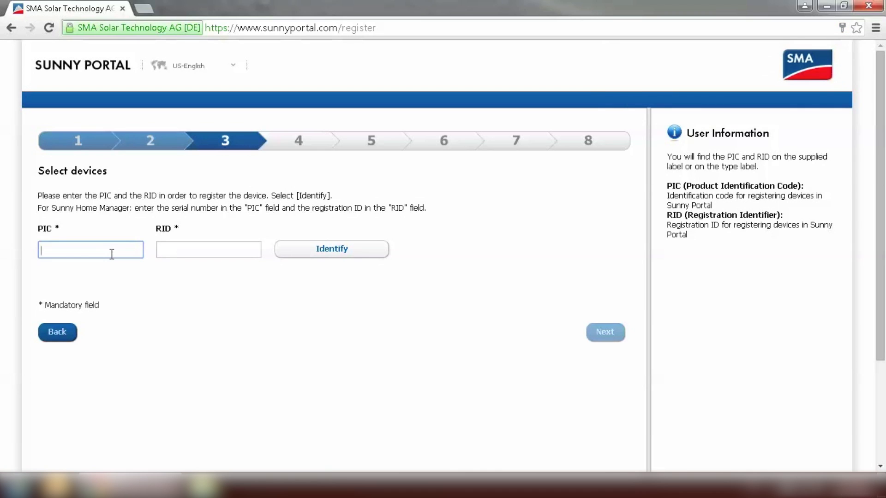
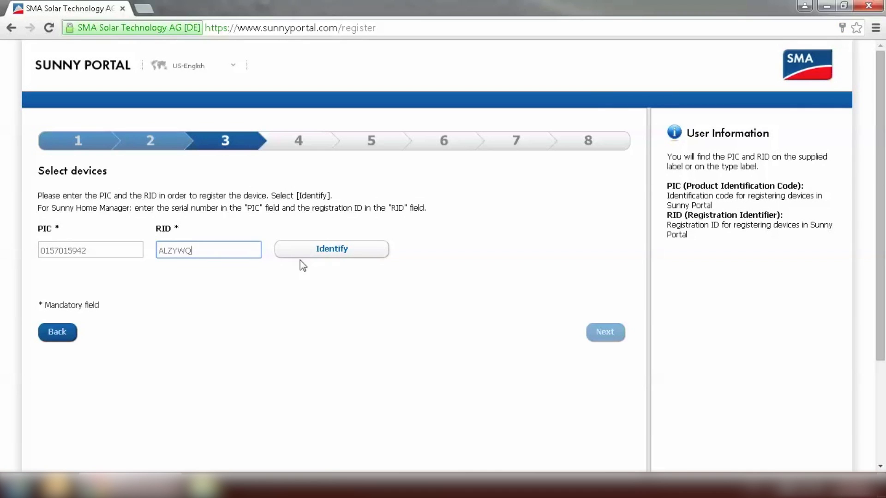
left_click(331, 248)
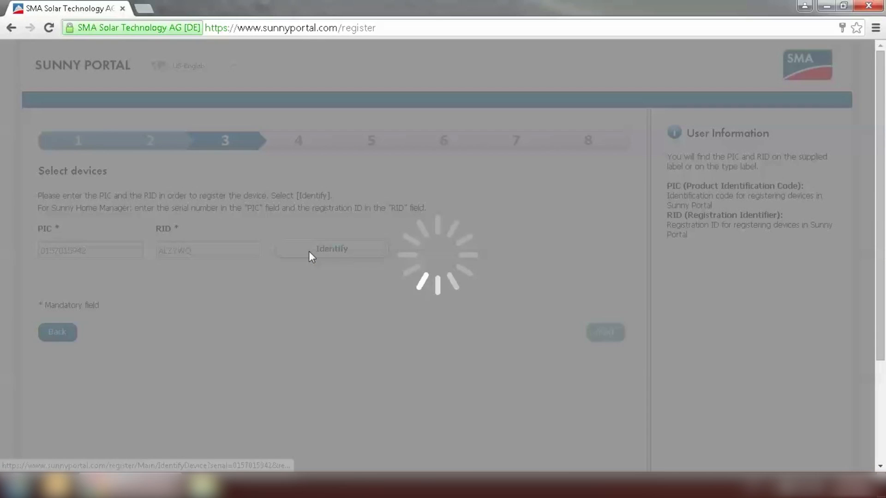
left_click(332, 249)
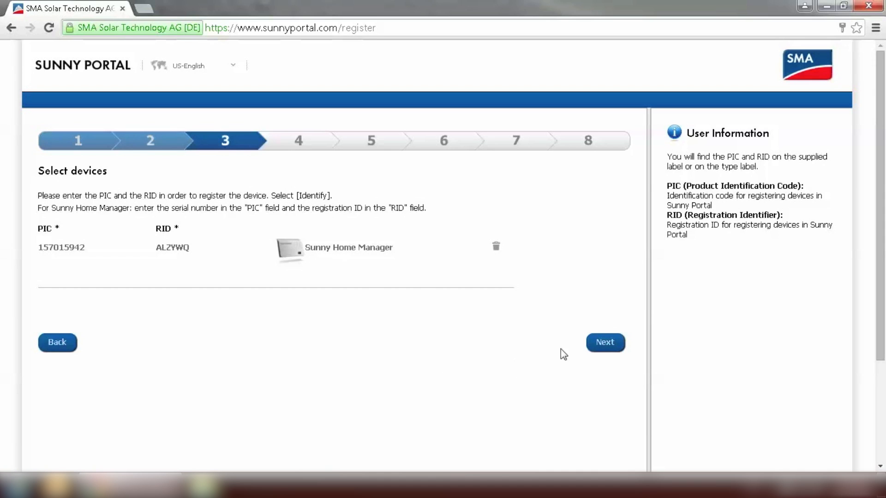
left_click(606, 343)
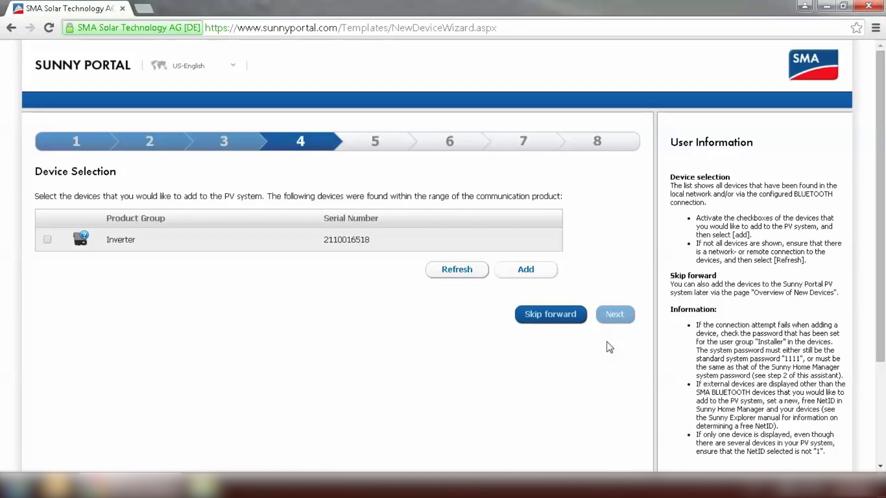
mouse_move(66, 263)
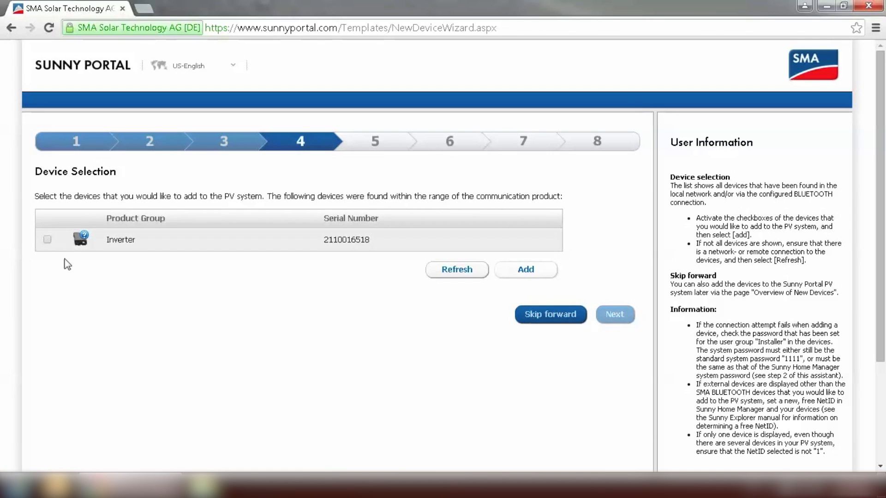
mouse_move(51, 263)
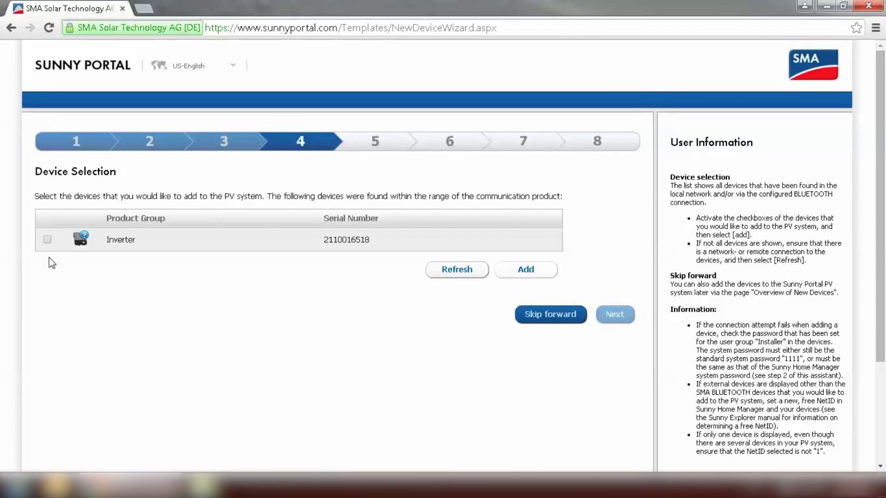
Select and add the Sunny Tripower 17000TL-10 inverter, then continue.
left_click(46, 239)
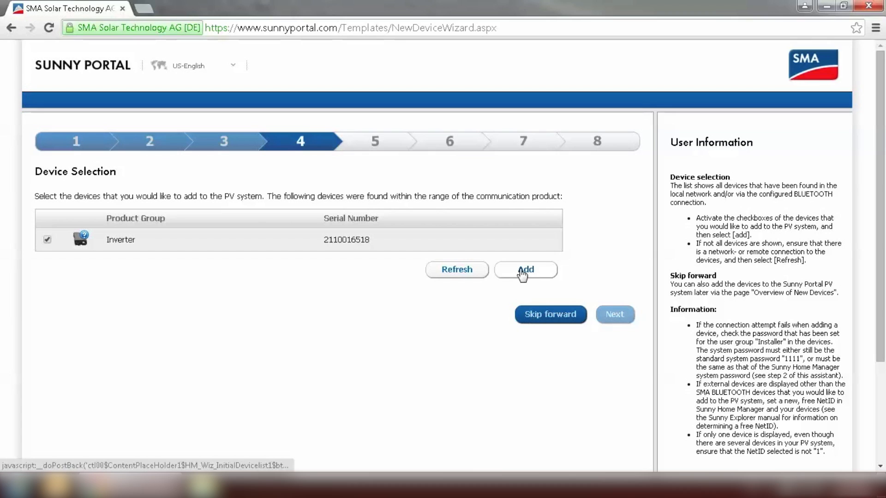
left_click(526, 270)
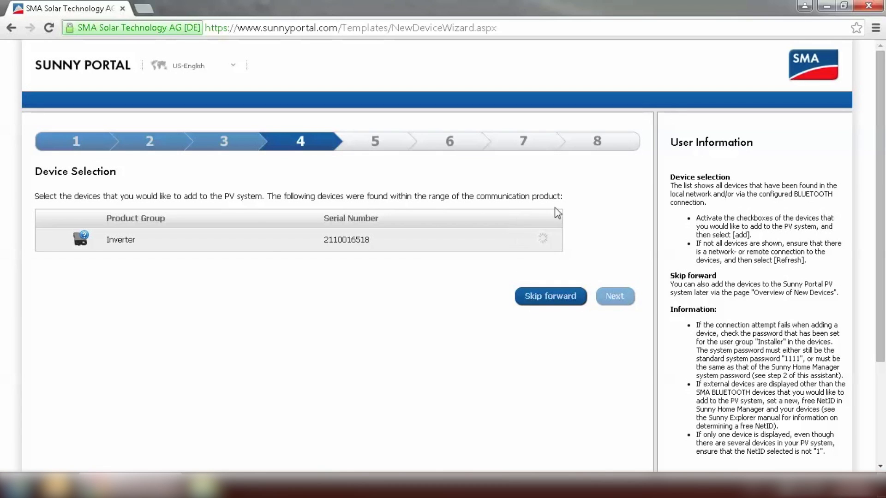
mouse_move(575, 237)
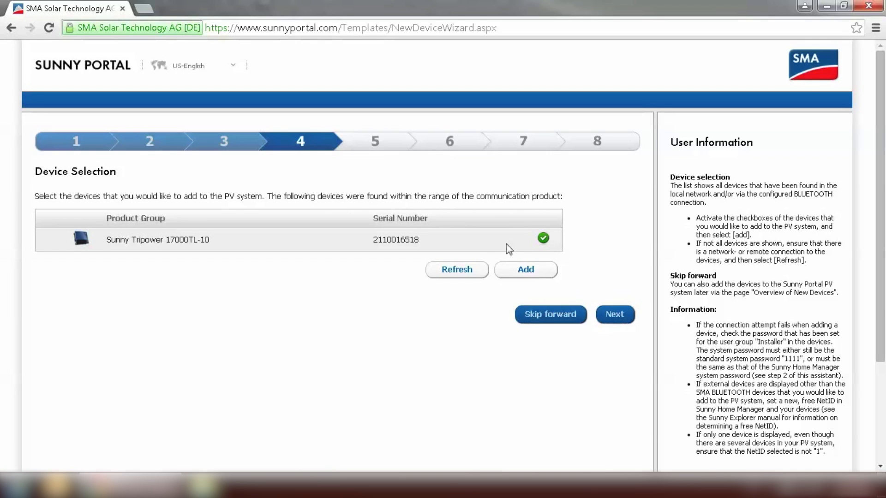
mouse_move(574, 249)
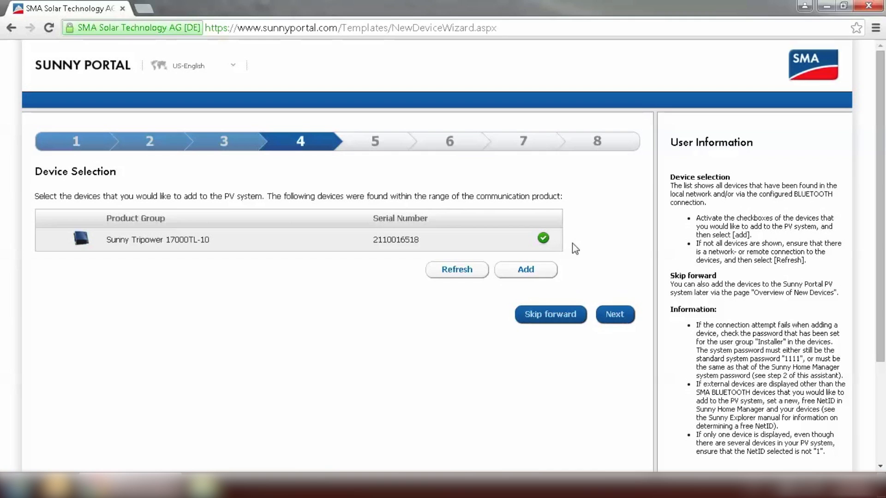
mouse_move(612, 314)
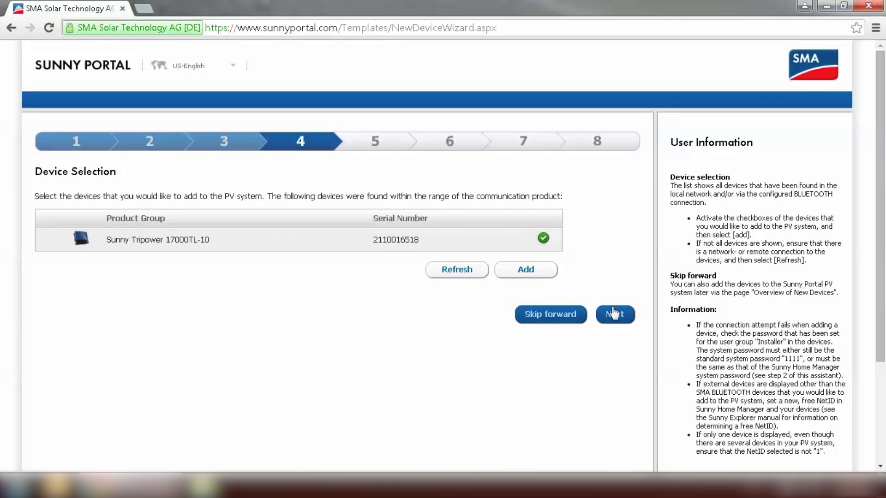
left_click(615, 314)
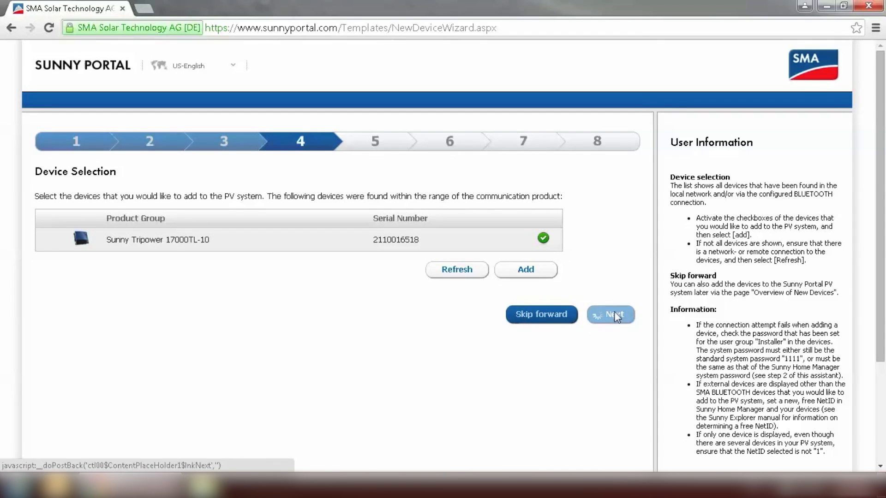
Choose SMA Energy Meter for meter input 1 and continue to step 6.
left_click(611, 314)
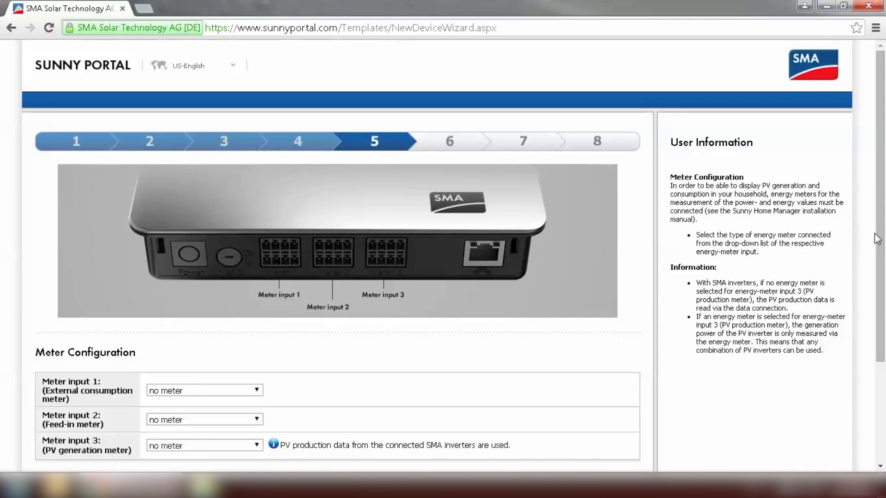
scroll("down", 3)
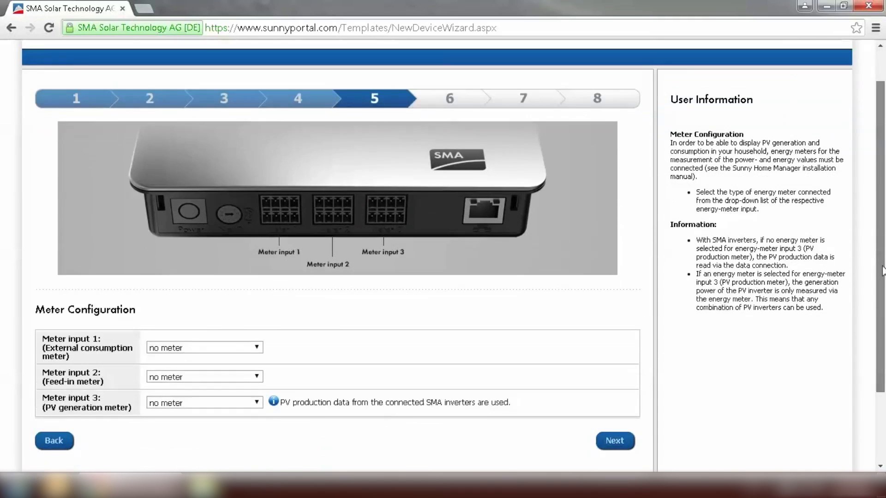
scroll("down", 3)
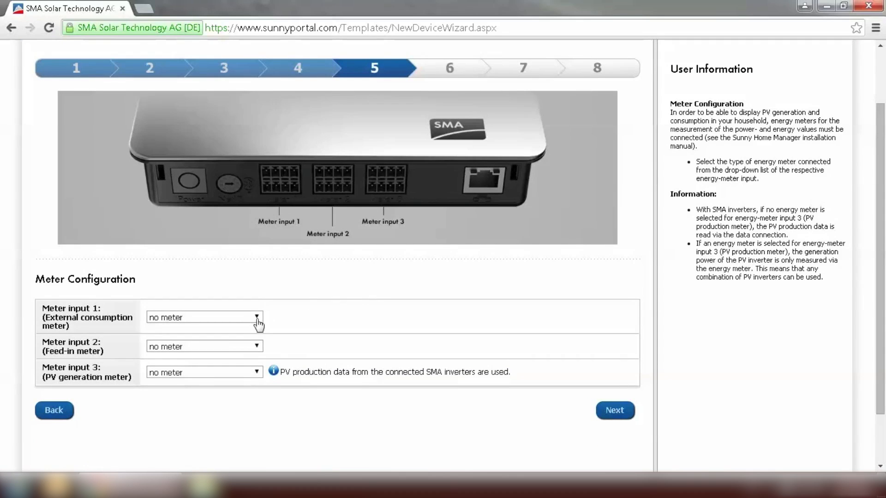
left_click(257, 317)
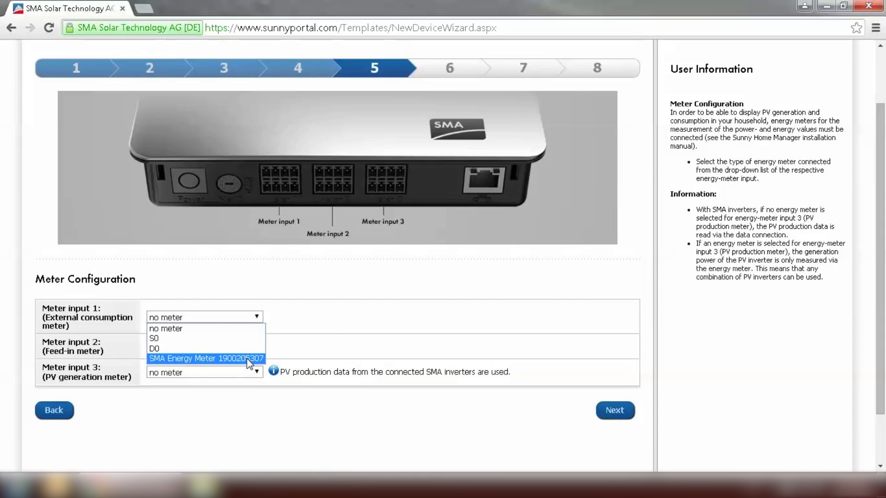
left_click(205, 359)
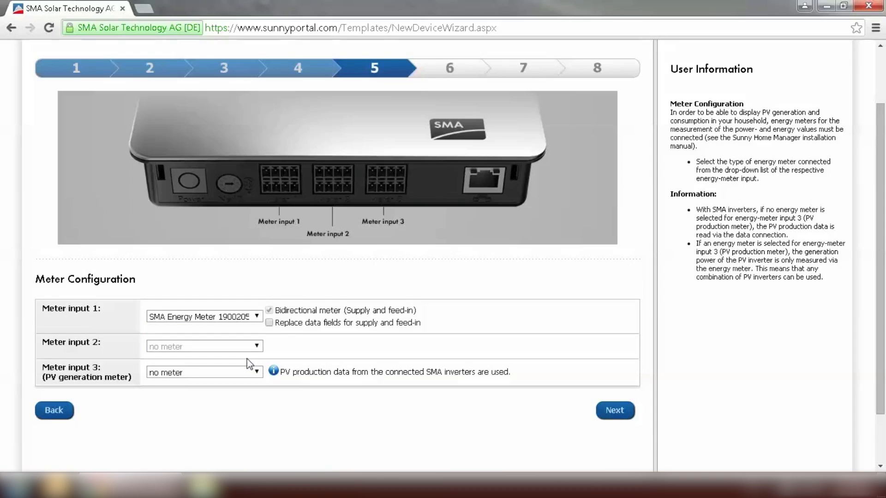
mouse_move(299, 319)
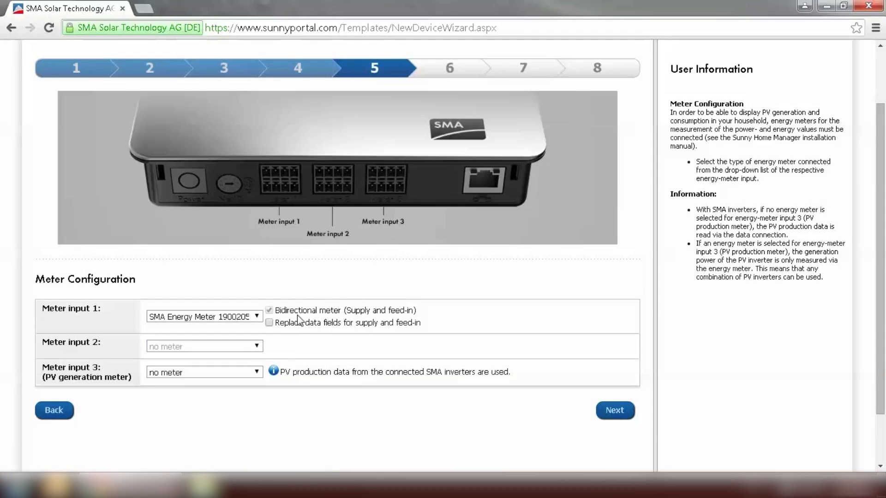
mouse_move(373, 348)
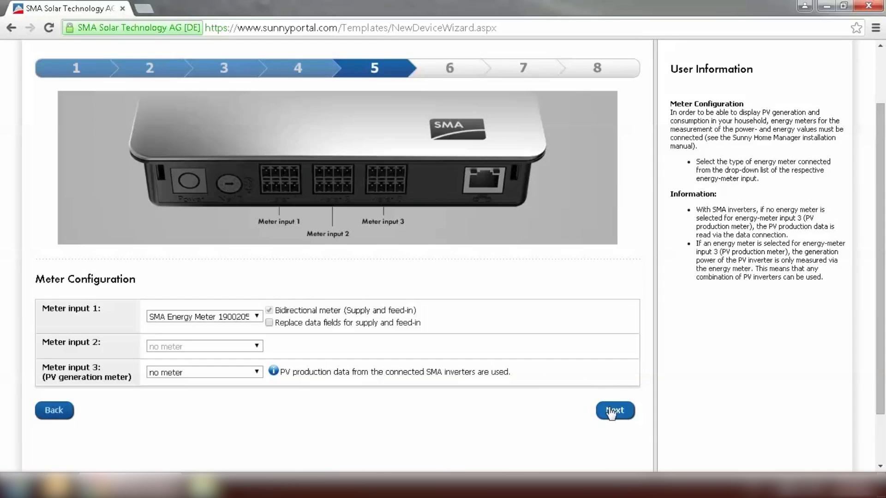
left_click(615, 410)
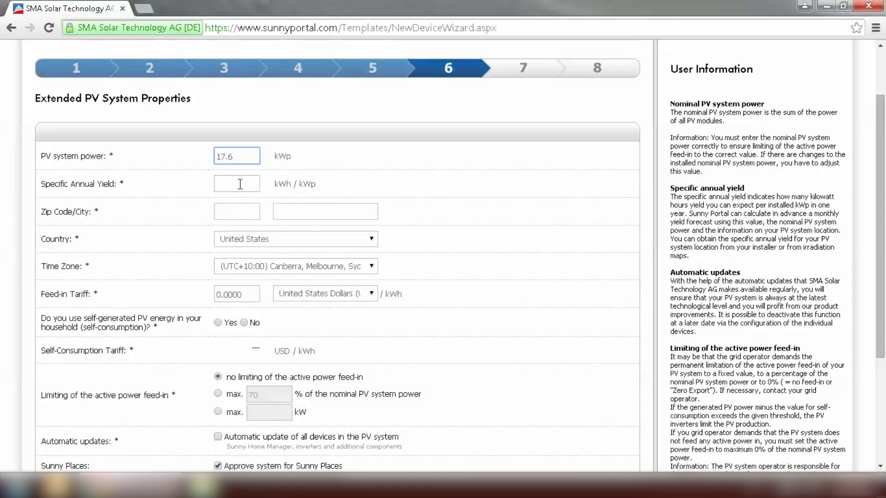
Enter 1460 kWh/kWp yield, set self-consumption Yes, 0% feed-in limit, and automatic updates.
left_click(237, 183)
type("1460")
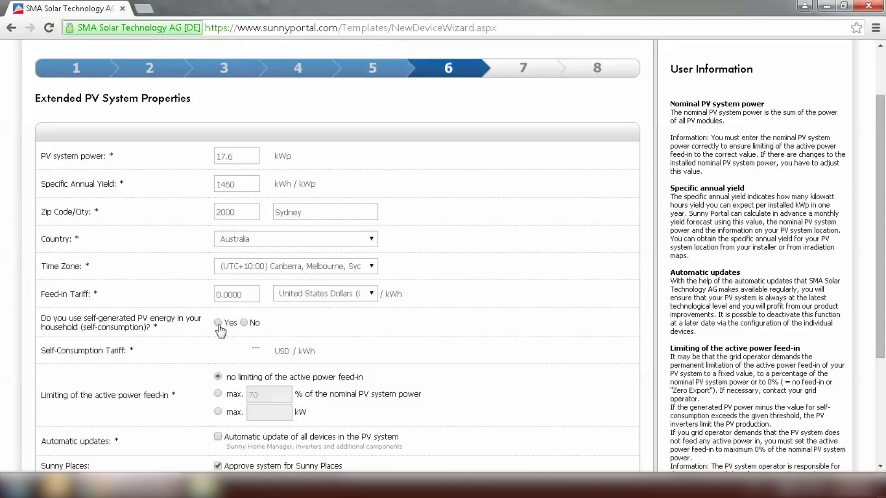
left_click(217, 323)
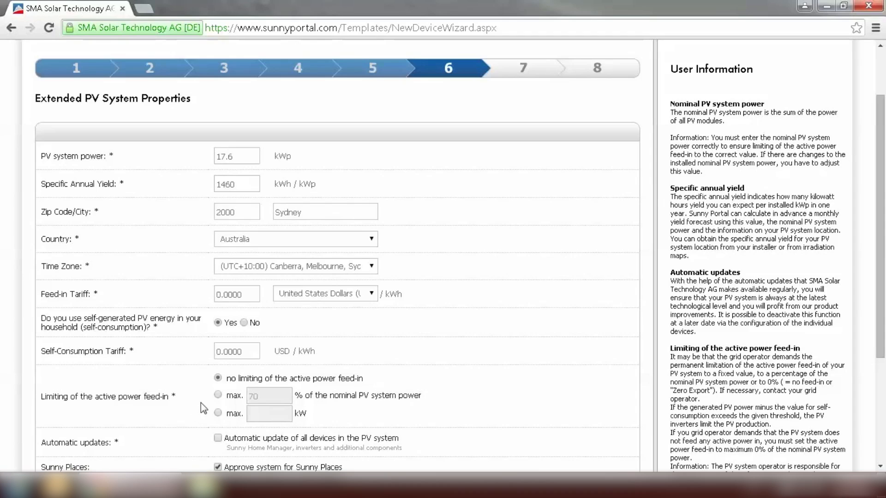
mouse_move(193, 404)
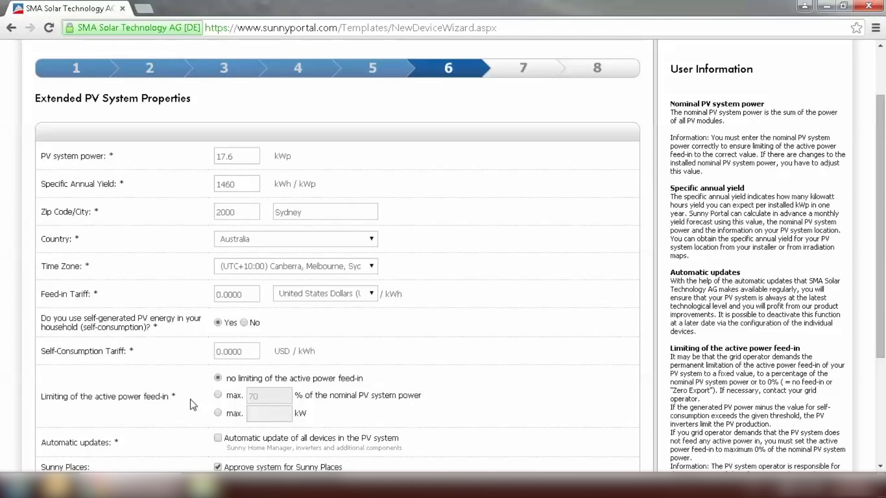
left_click(218, 395)
type("7")
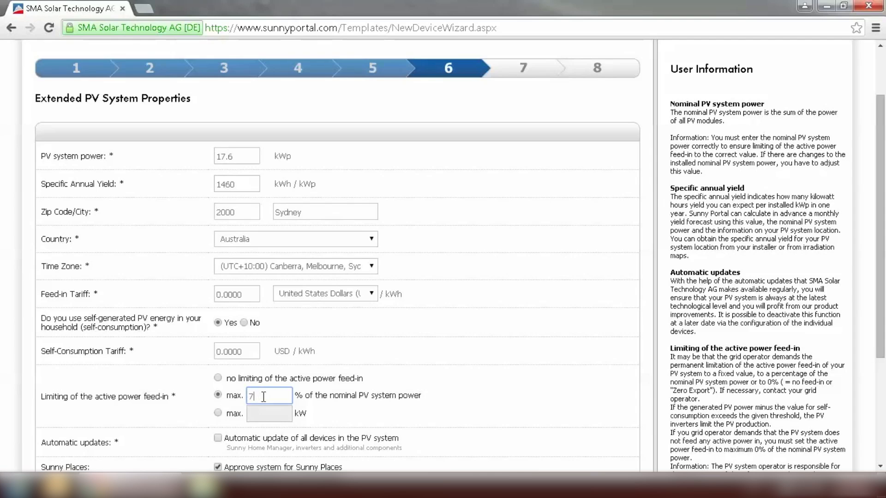
type("0")
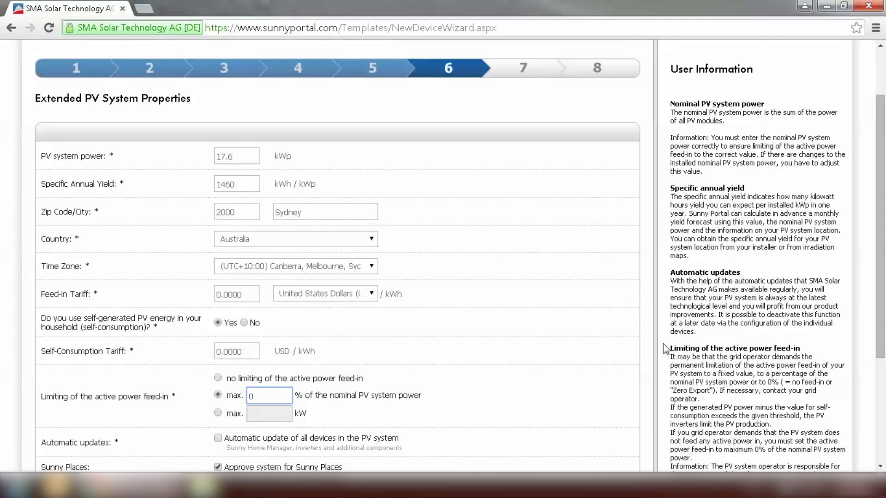
scroll("down", 3)
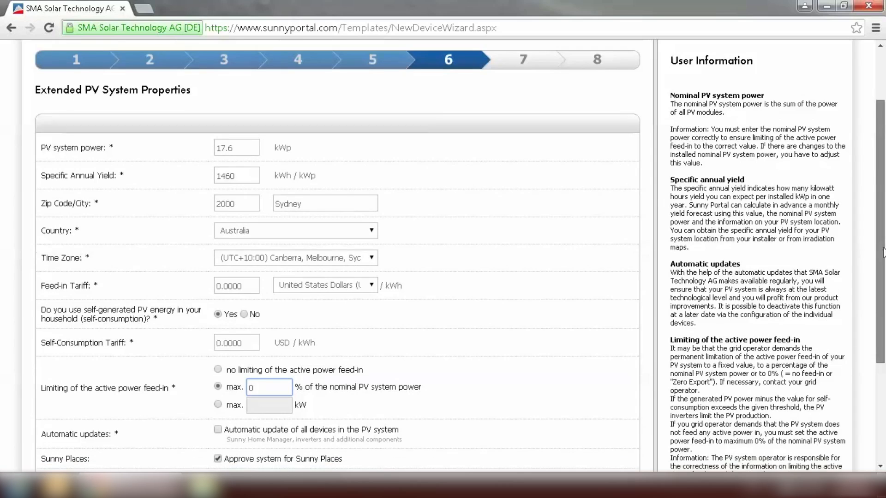
scroll("down", 3)
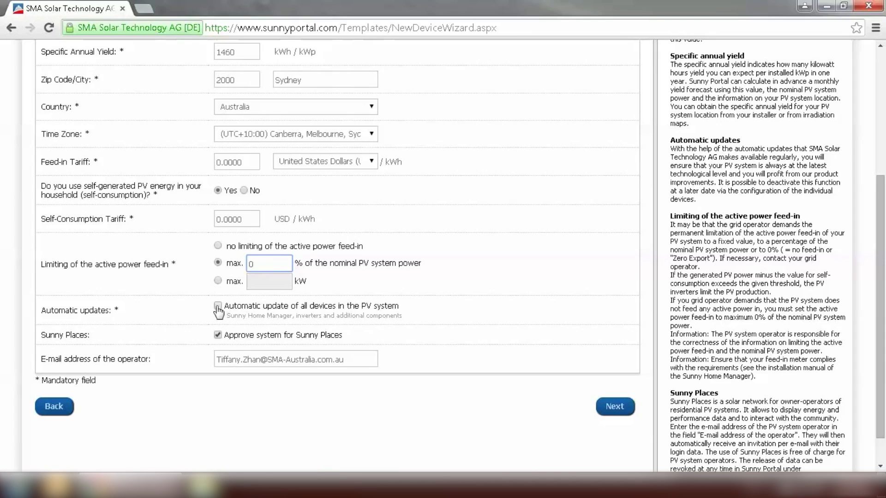
left_click(218, 306)
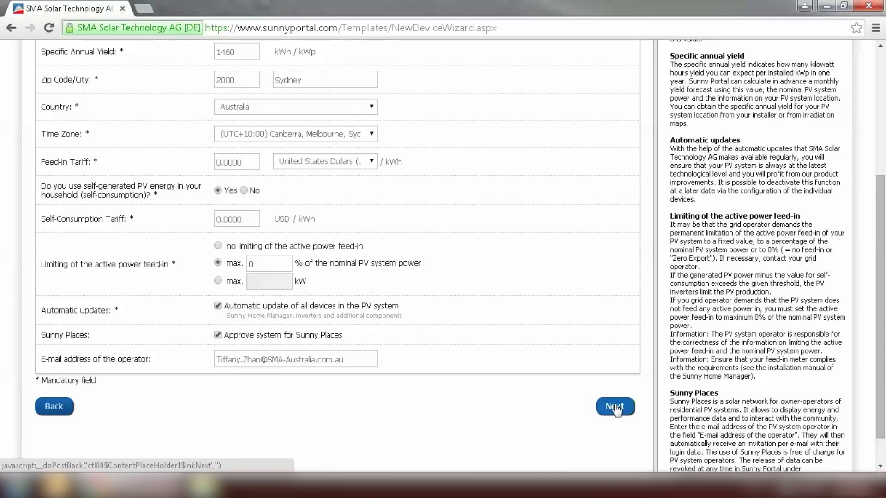
Review the PV System Properties summary and finish the setup assistant.
left_click(614, 407)
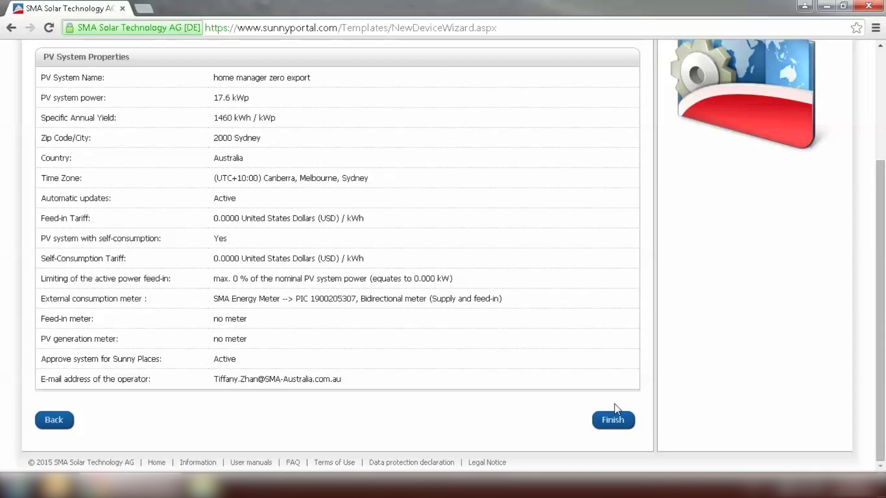
left_click(613, 420)
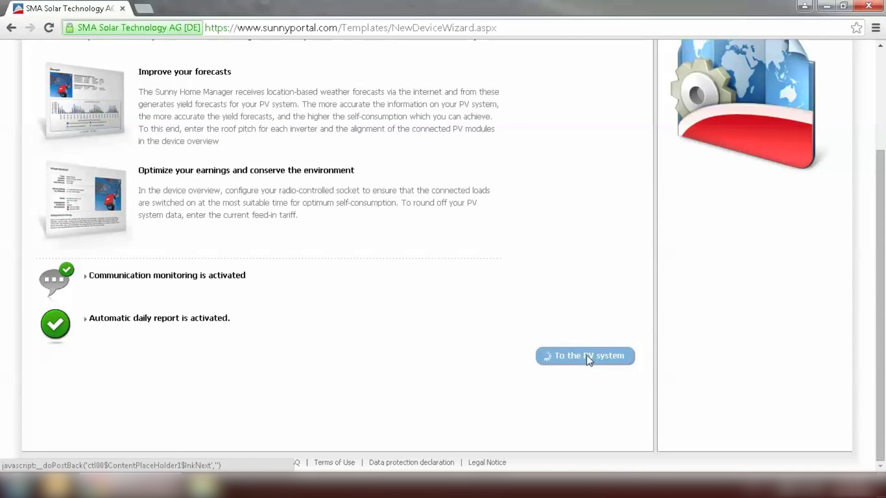
Open the new system's PV System Properties Parameters tab showing the 0% feed-in limit.
left_click(584, 356)
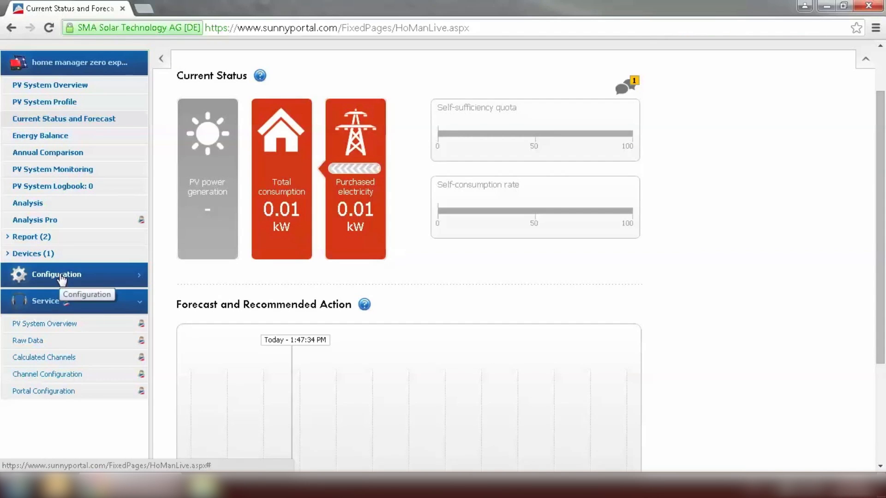
left_click(57, 275)
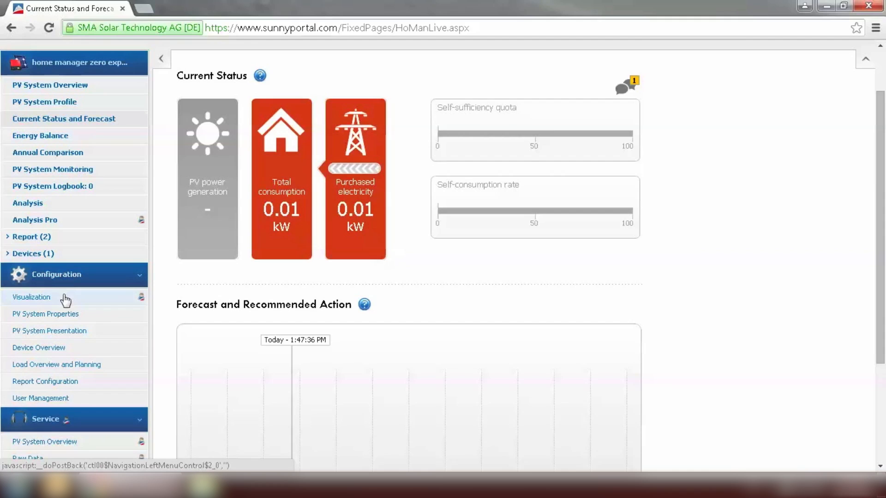
mouse_move(67, 319)
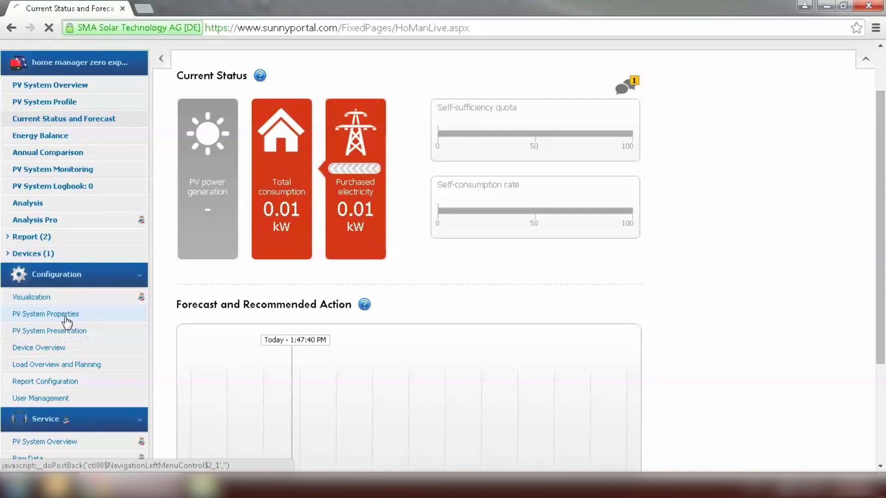
left_click(45, 313)
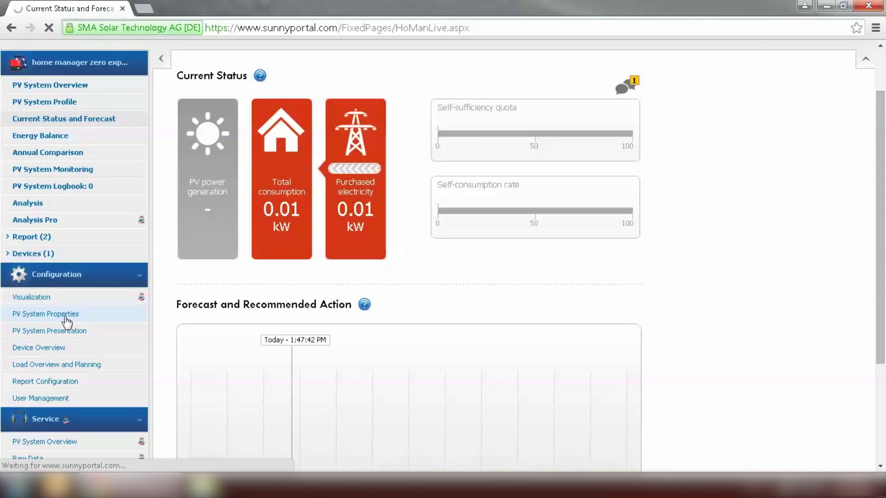
left_click(44, 313)
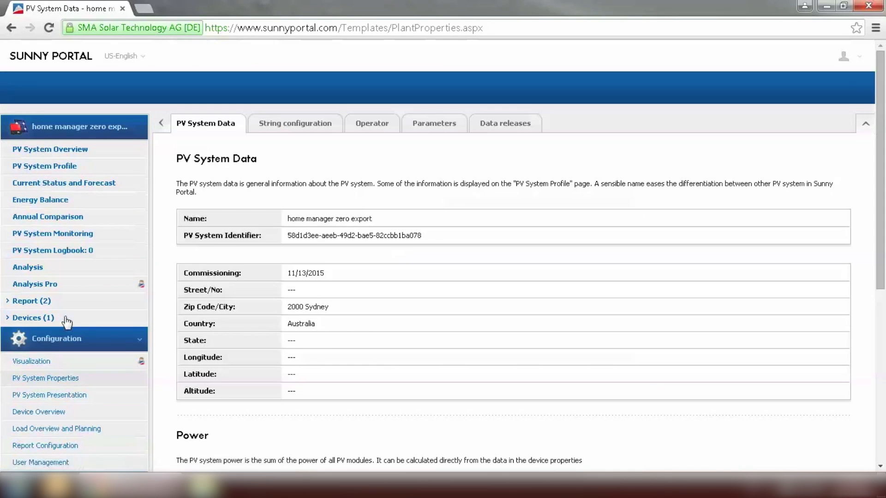
mouse_move(424, 140)
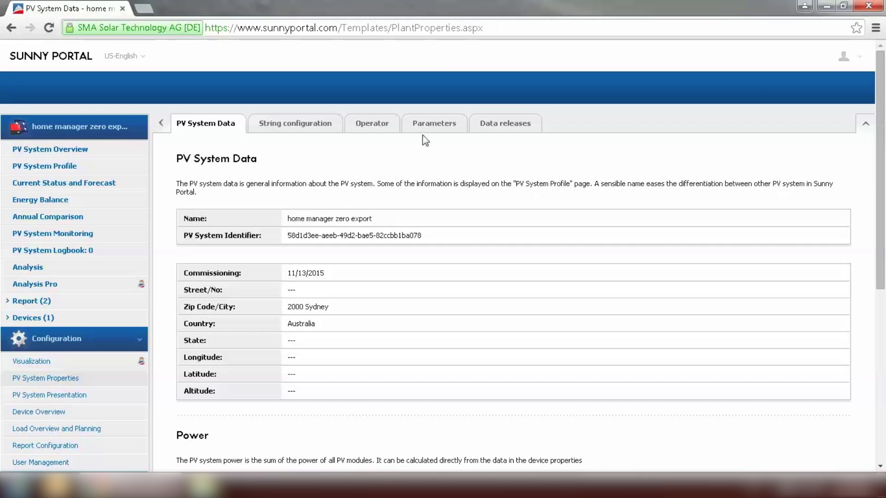
left_click(434, 123)
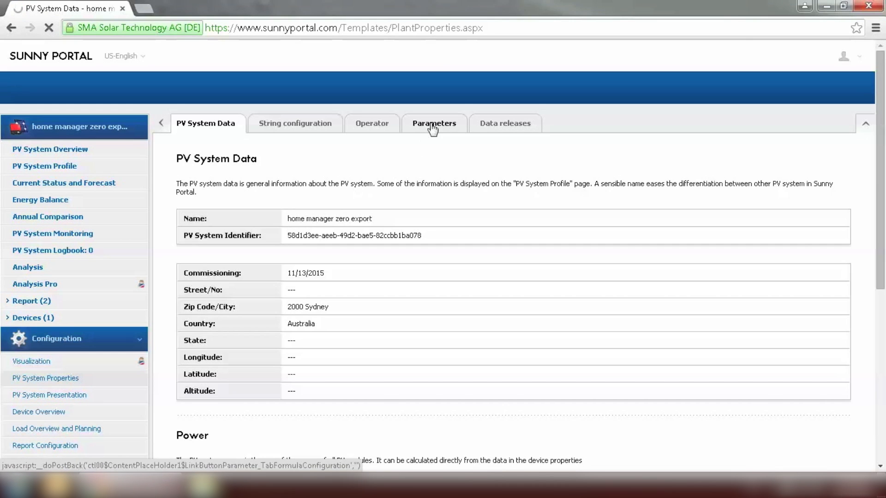
left_click(434, 123)
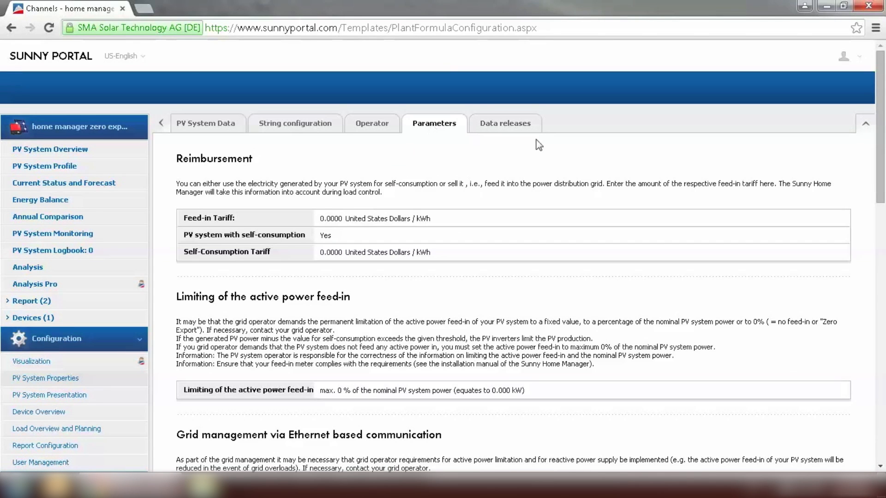
mouse_move(289, 319)
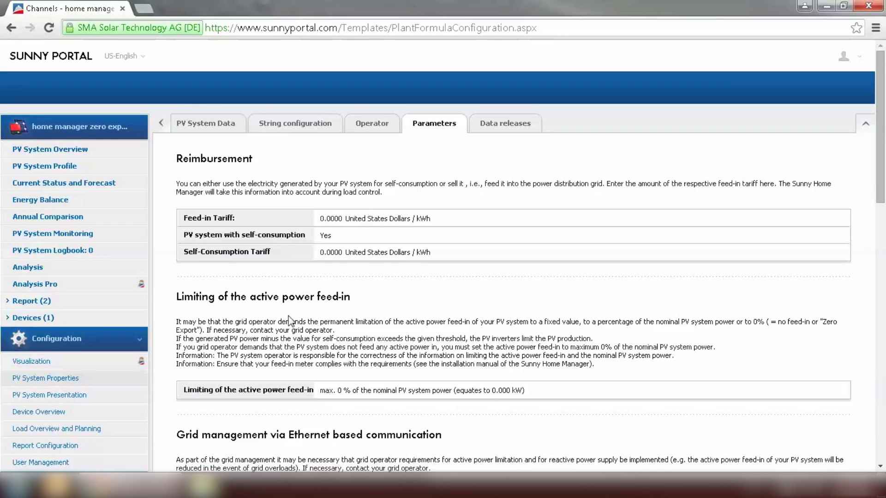
mouse_move(279, 311)
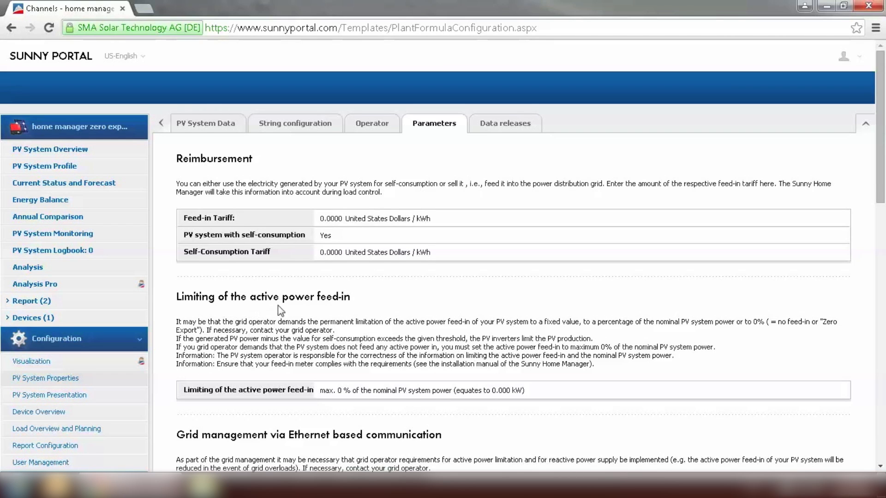
mouse_move(345, 410)
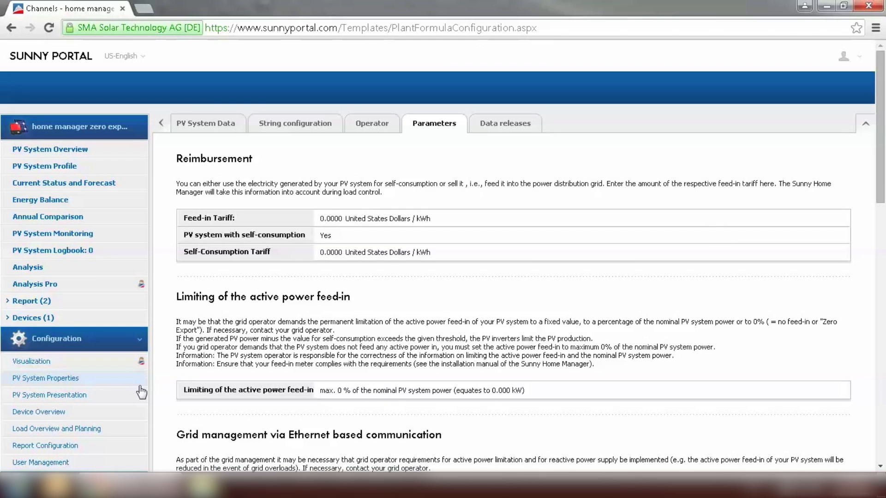
left_click(40, 412)
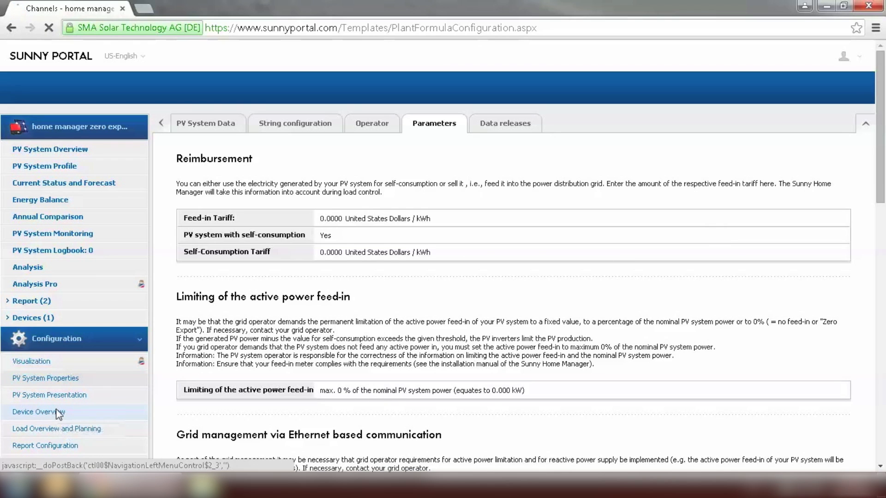
left_click(42, 412)
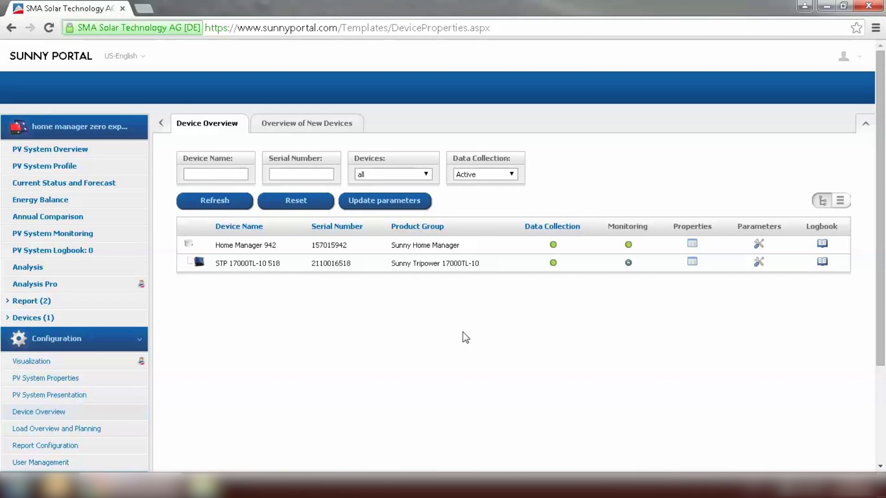
mouse_move(474, 337)
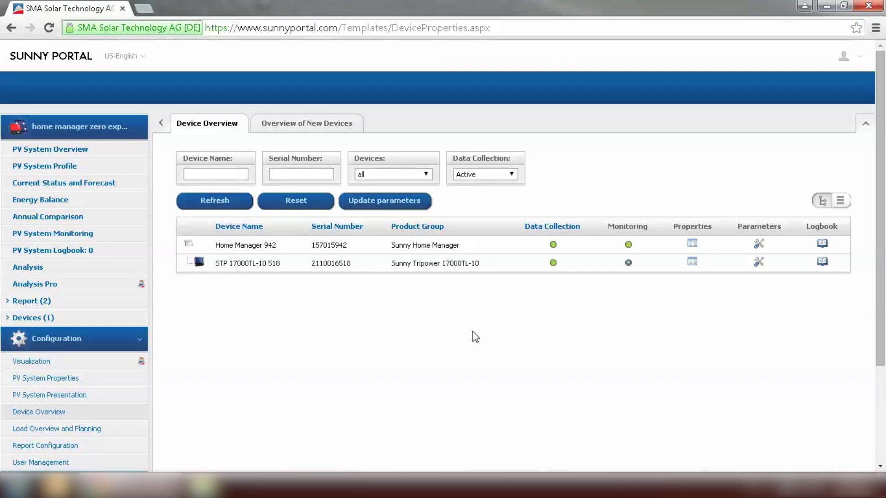
mouse_move(691, 245)
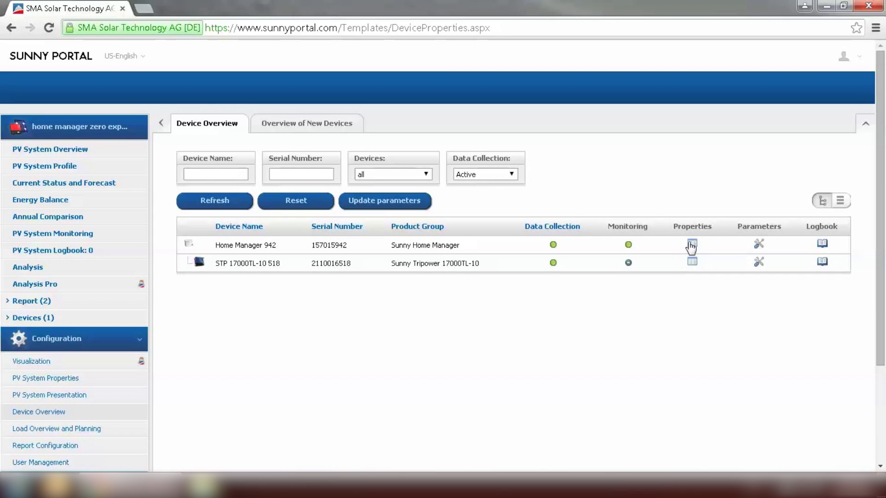
left_click(691, 245)
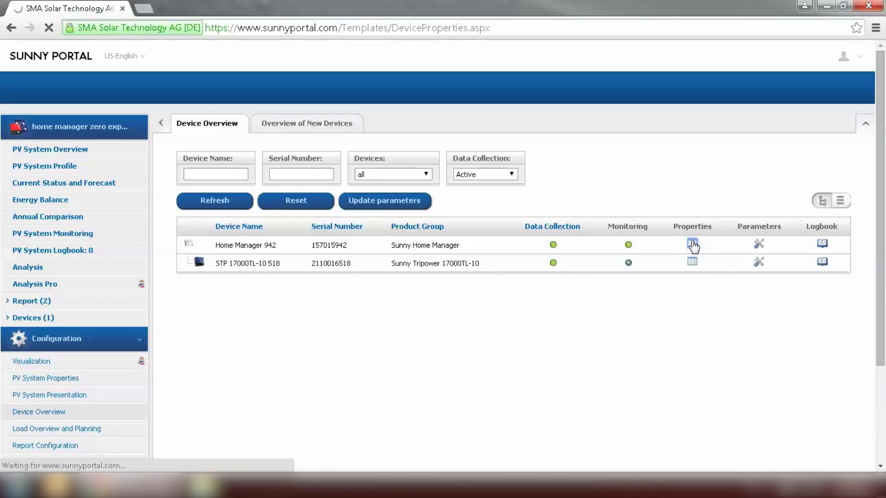
left_click(692, 245)
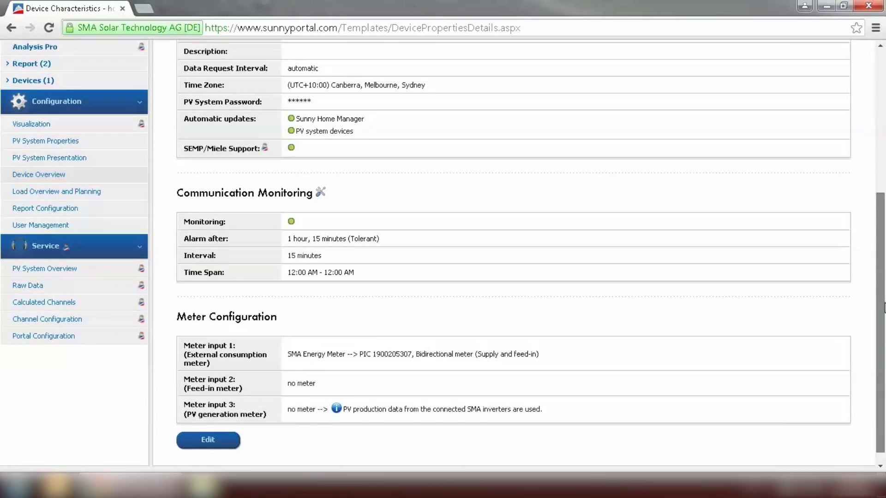
scroll("down", 3)
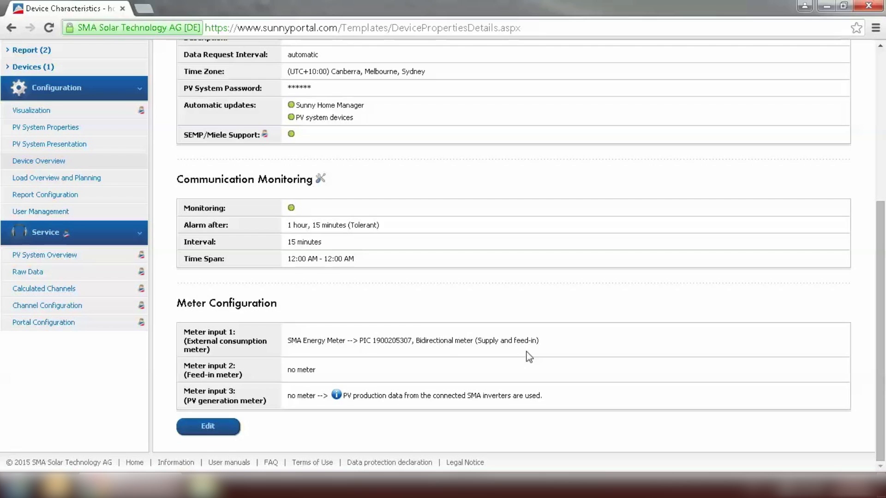
mouse_move(696, 454)
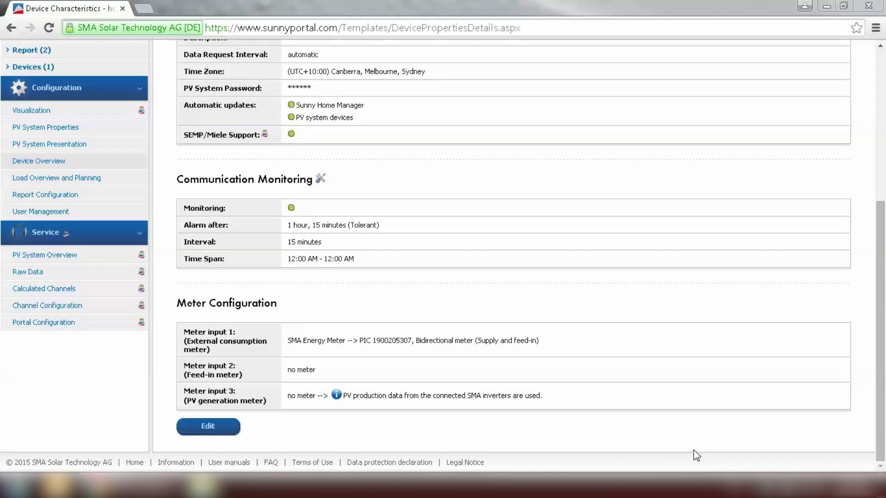
mouse_move(516, 330)
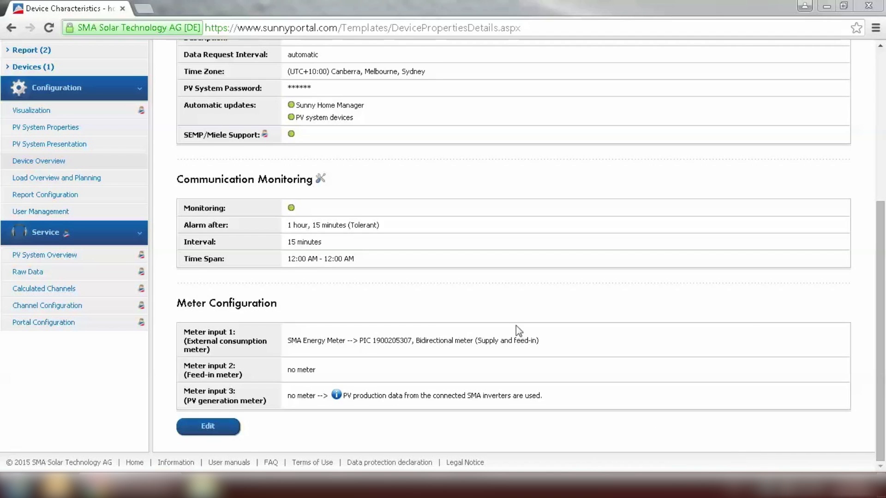
mouse_move(122, 132)
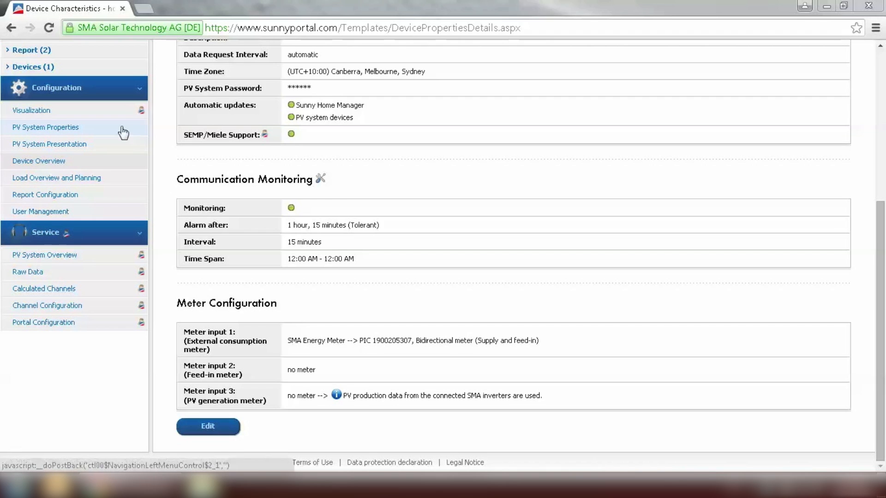
mouse_move(61, 200)
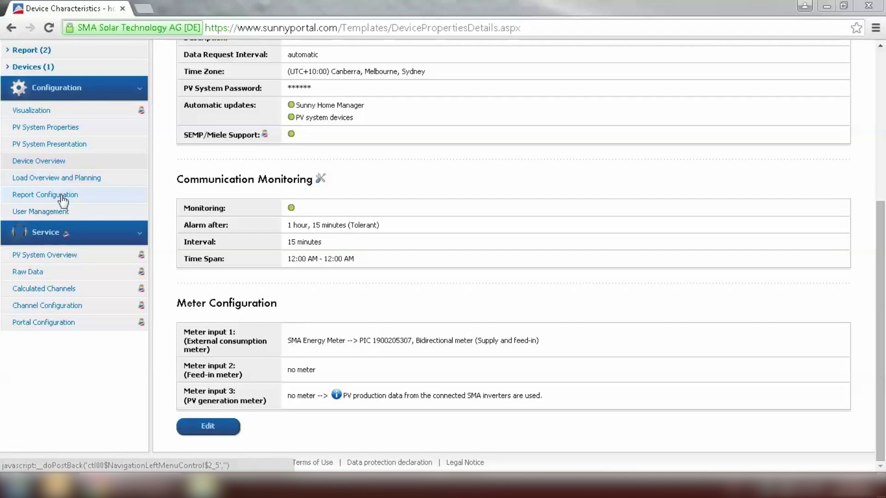
Turn on and save the 'Event report for errors in accordance with the standard'.
left_click(45, 195)
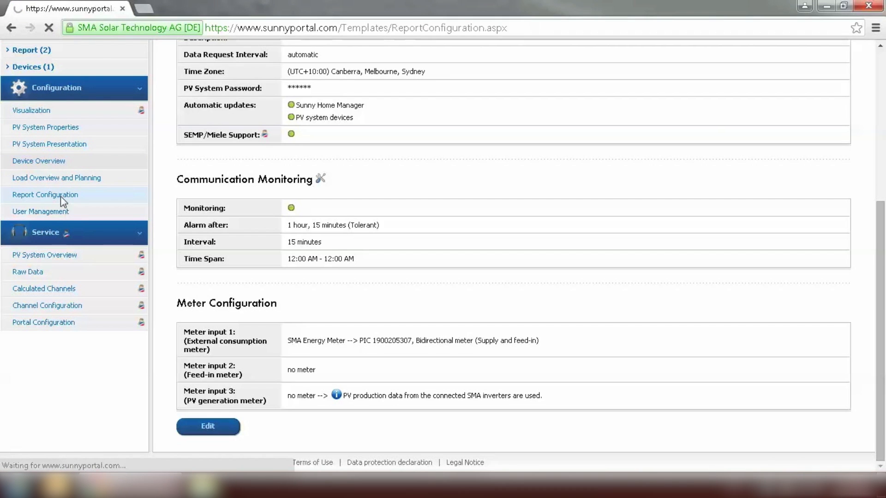
left_click(45, 195)
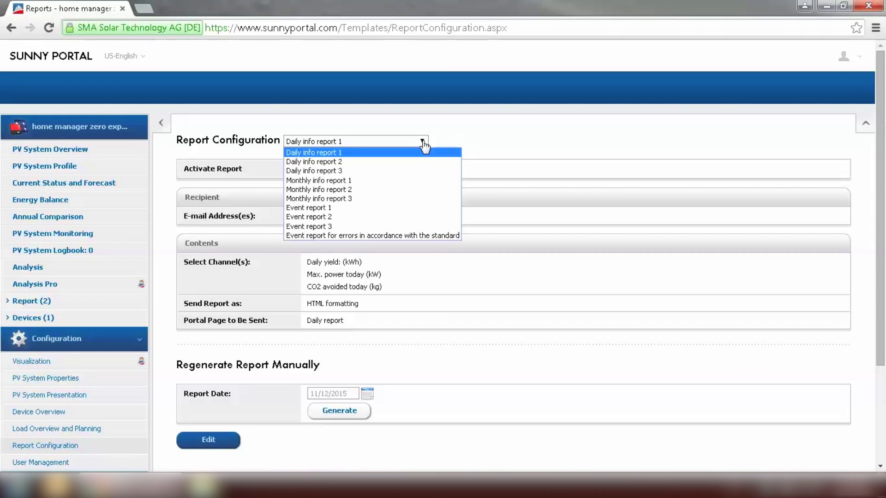
mouse_move(409, 229)
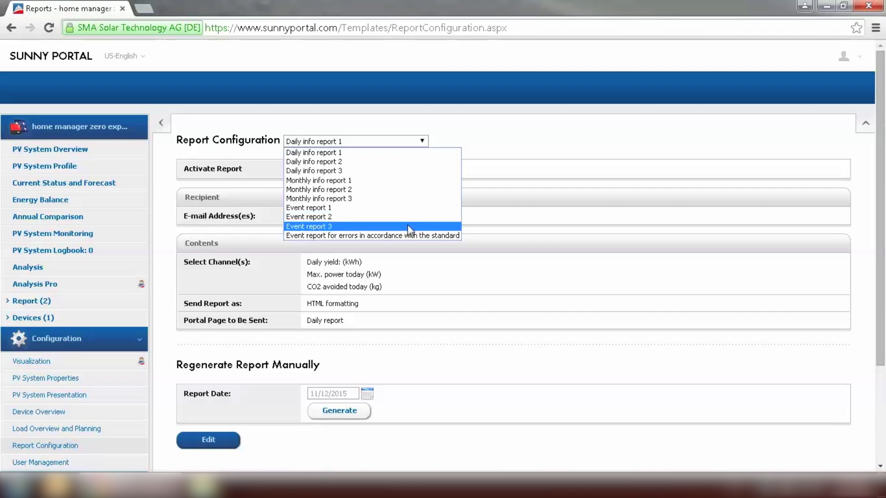
left_click(371, 235)
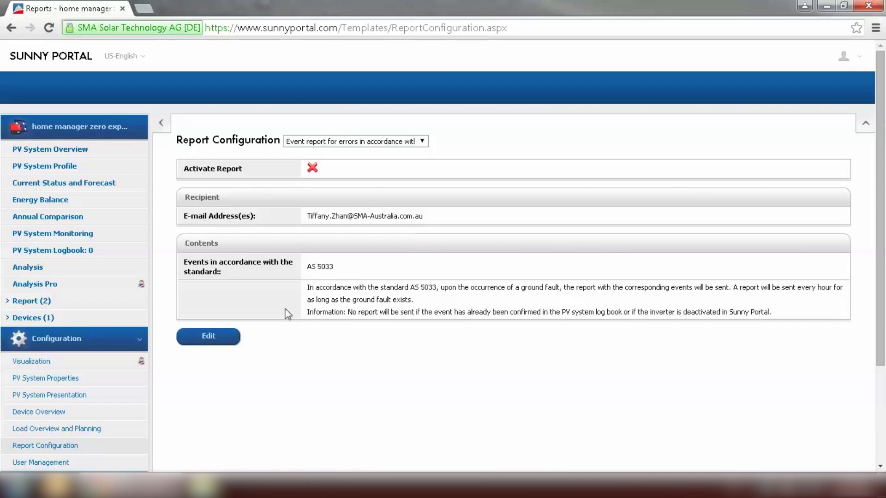
left_click(208, 336)
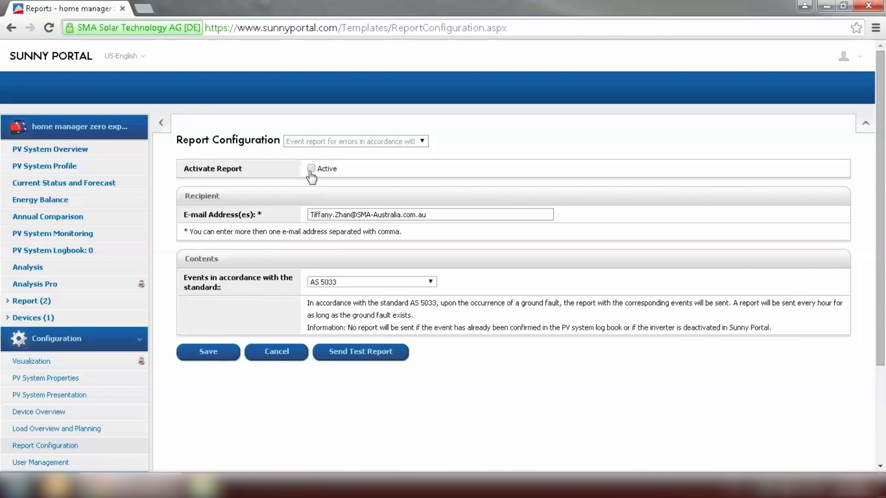
left_click(311, 168)
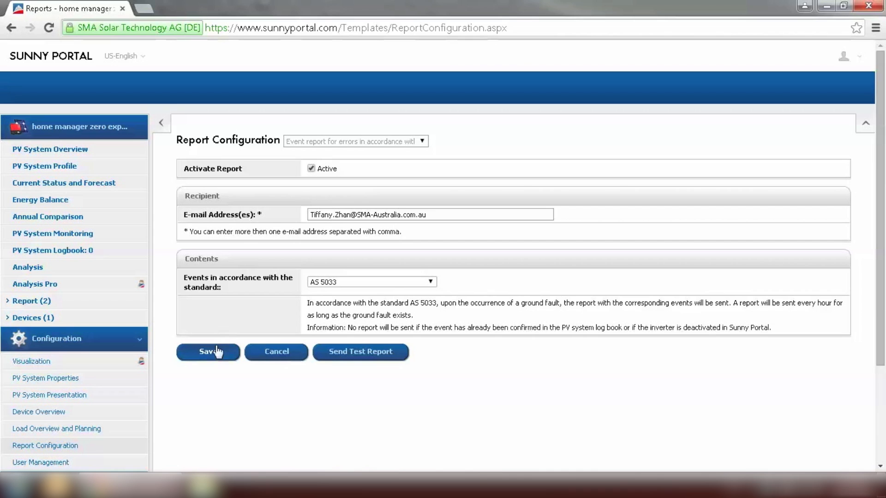
left_click(208, 352)
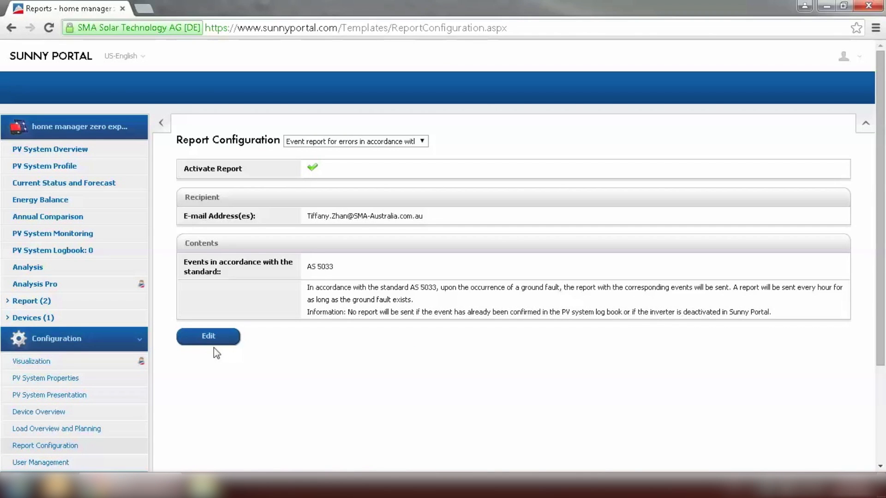
mouse_move(882, 229)
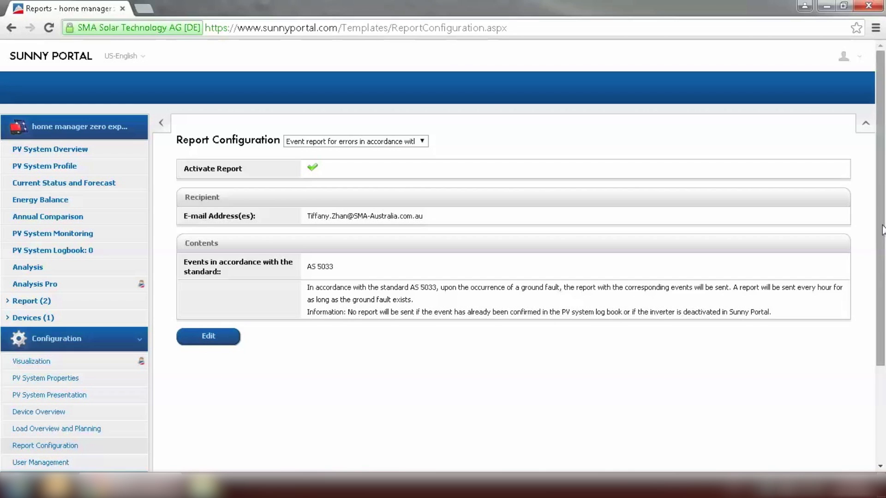
scroll("down", 3)
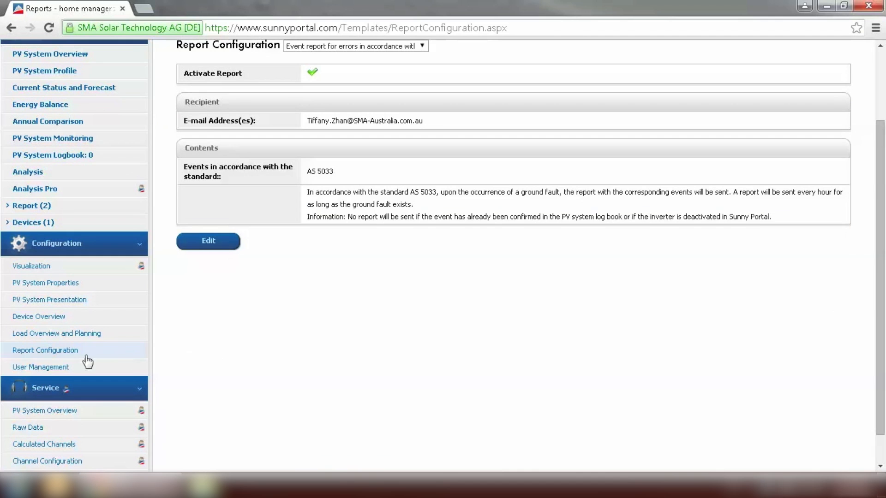
Open Sunny Portal's User Management list for home manager zero export, cancelling the new-user form.
left_click(41, 367)
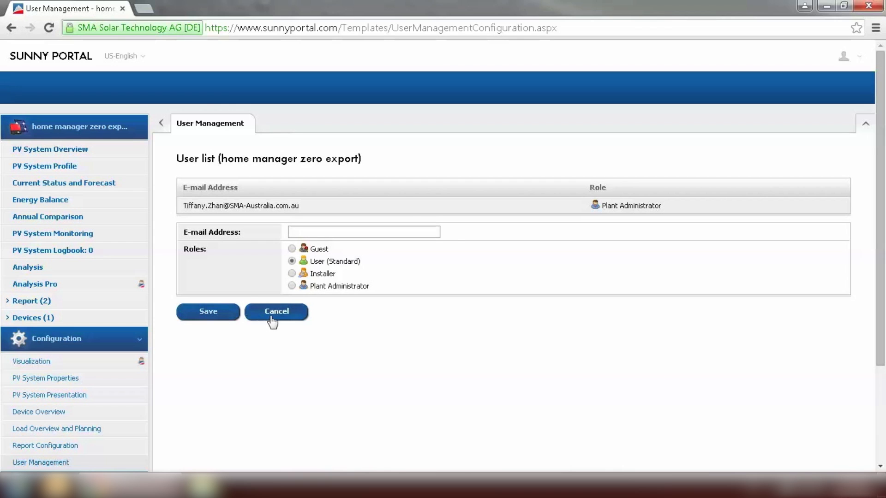
left_click(276, 312)
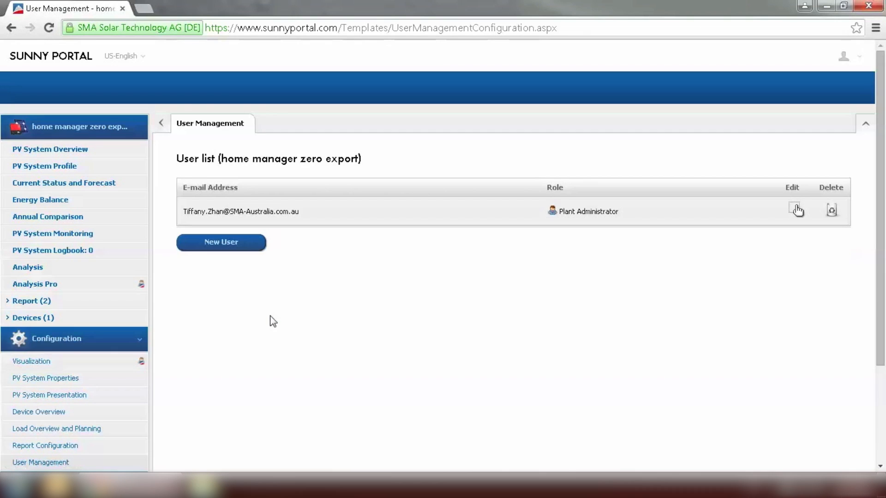
mouse_move(236, 297)
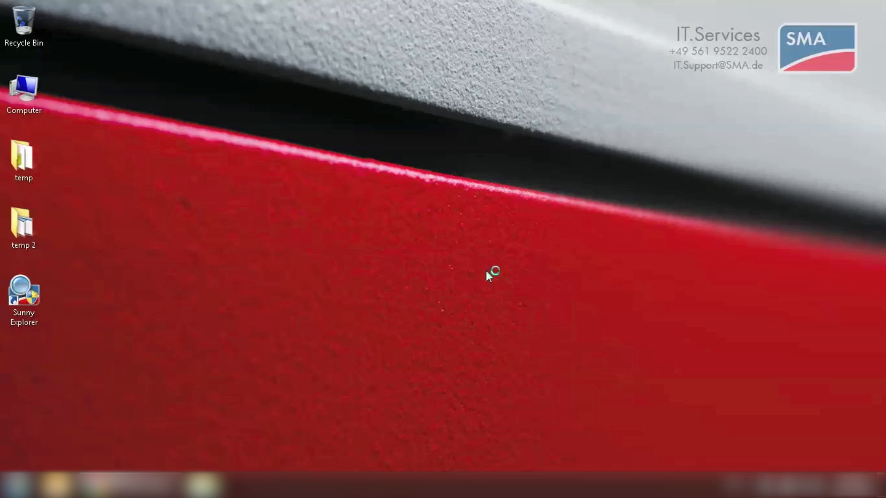
Launch Sunny Explorer and create a new Bluetooth plant with default name, connecting to NetID A.
double_click(25, 292)
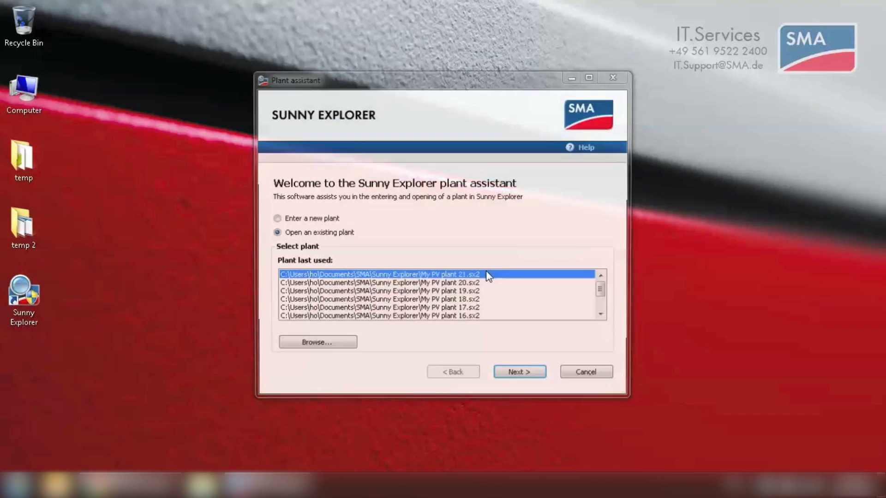
left_click(586, 78)
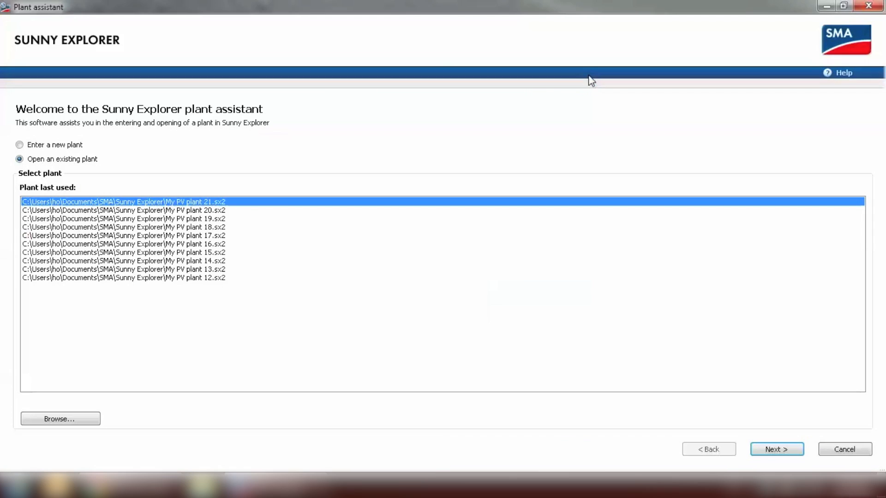
mouse_move(130, 150)
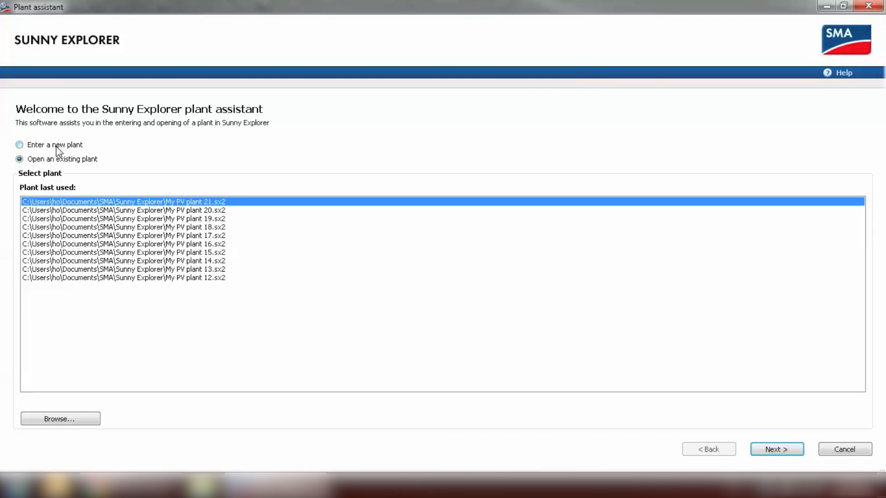
left_click(18, 144)
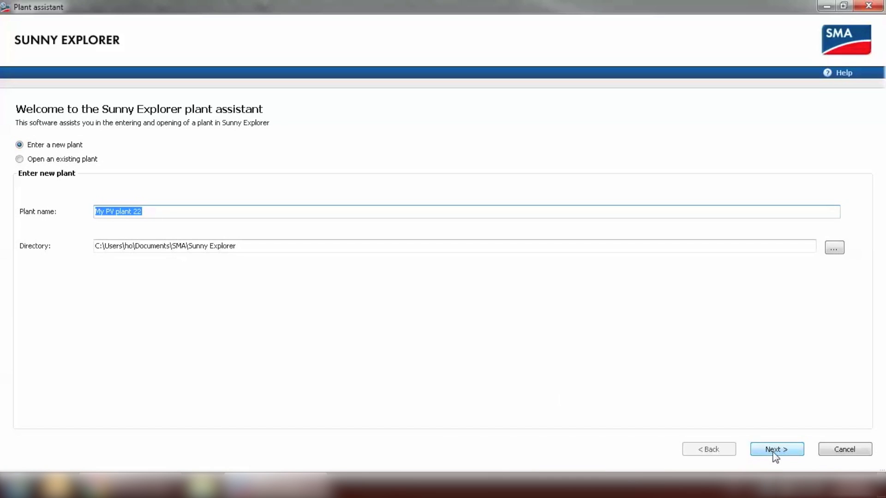
left_click(777, 450)
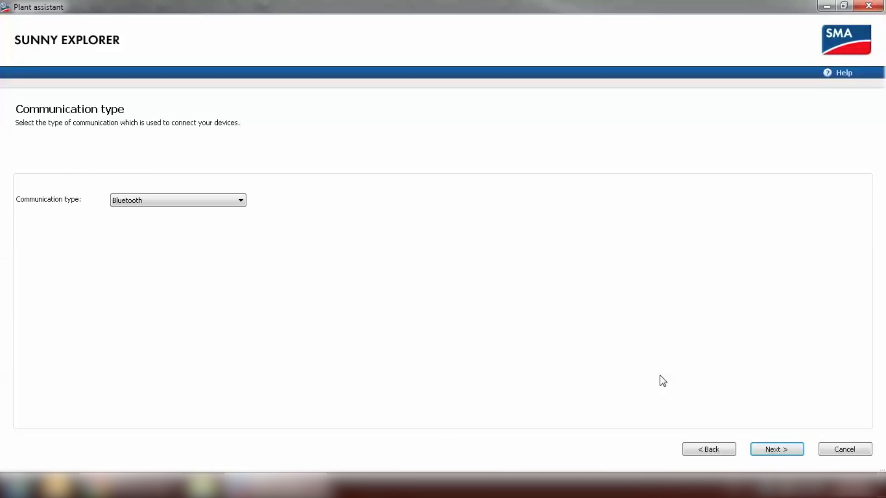
left_click(776, 449)
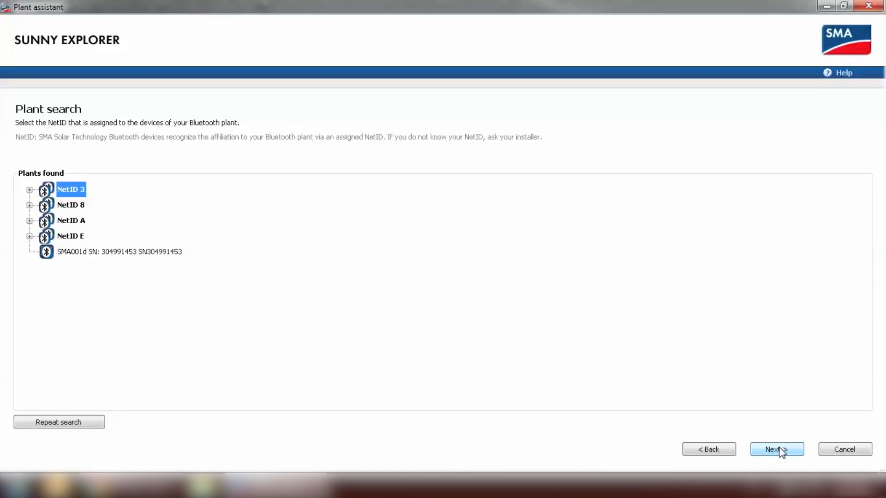
mouse_move(379, 250)
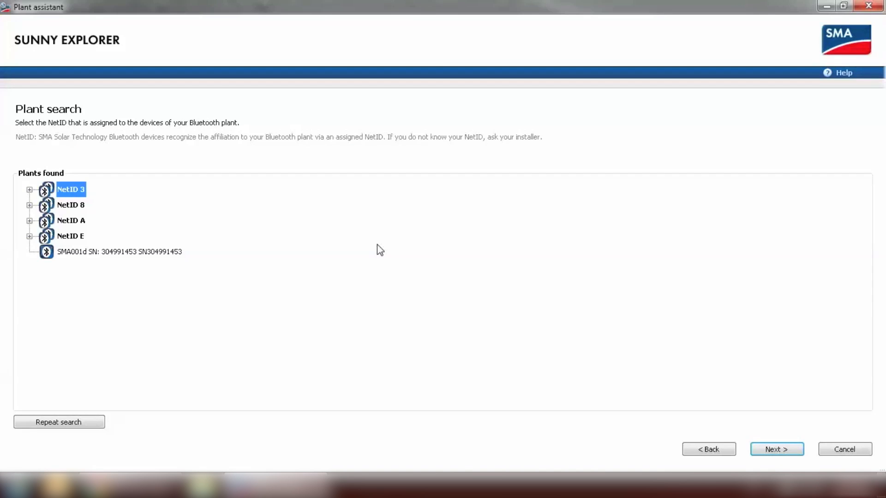
mouse_move(154, 235)
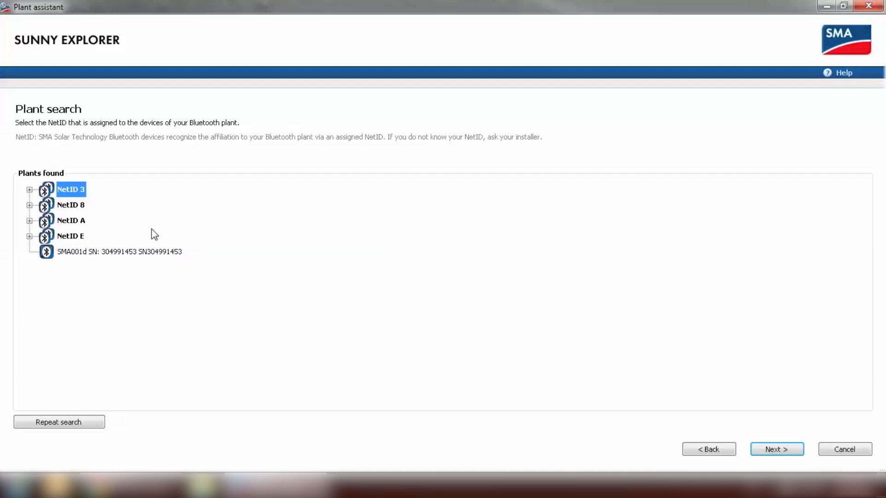
mouse_move(153, 226)
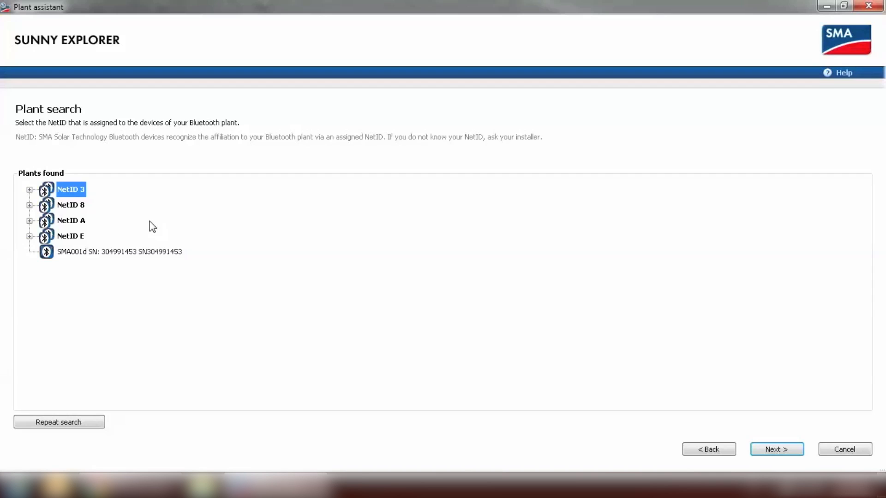
left_click(70, 220)
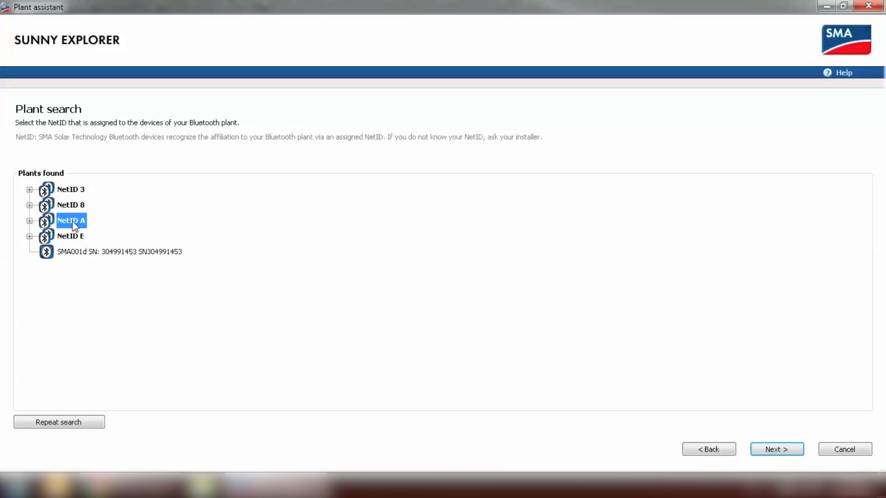
mouse_move(477, 321)
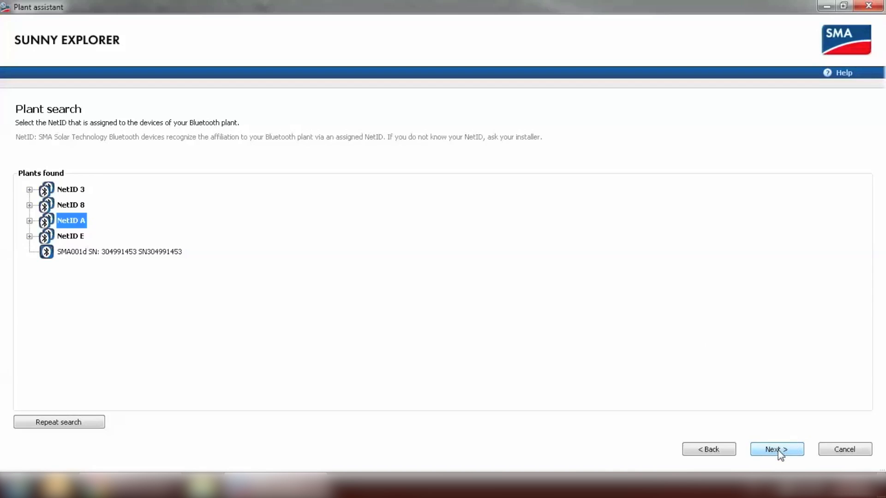
left_click(777, 449)
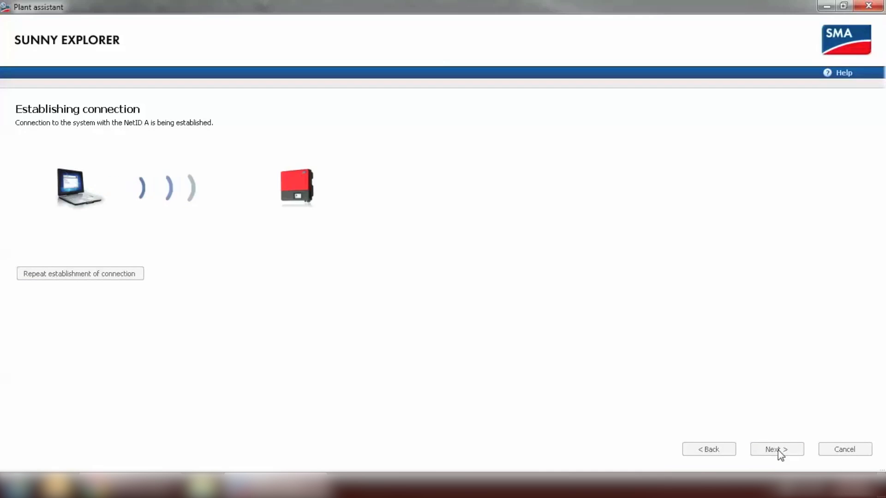
Log into My PV plant 22 as Installer with the plant password.
left_click(777, 449)
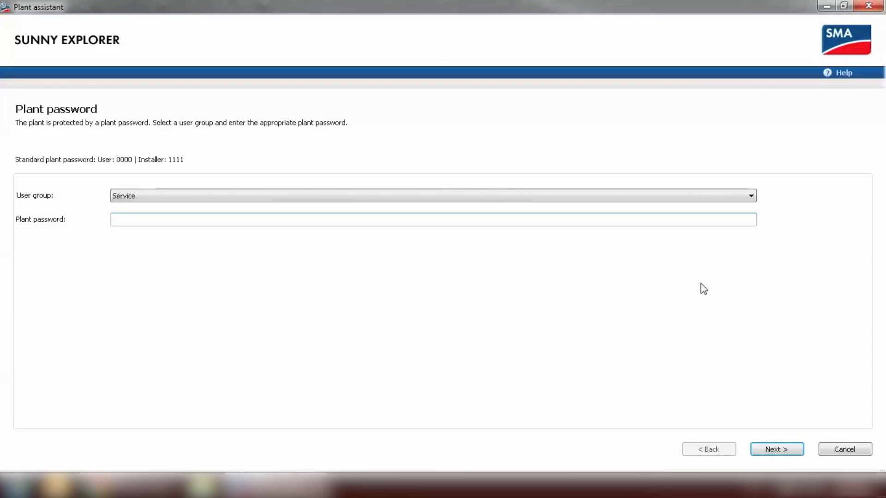
left_click(751, 195)
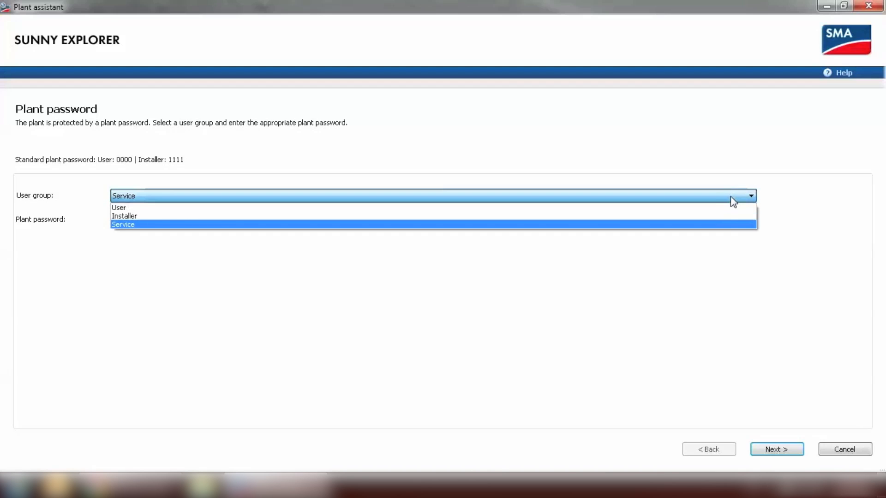
left_click(124, 216)
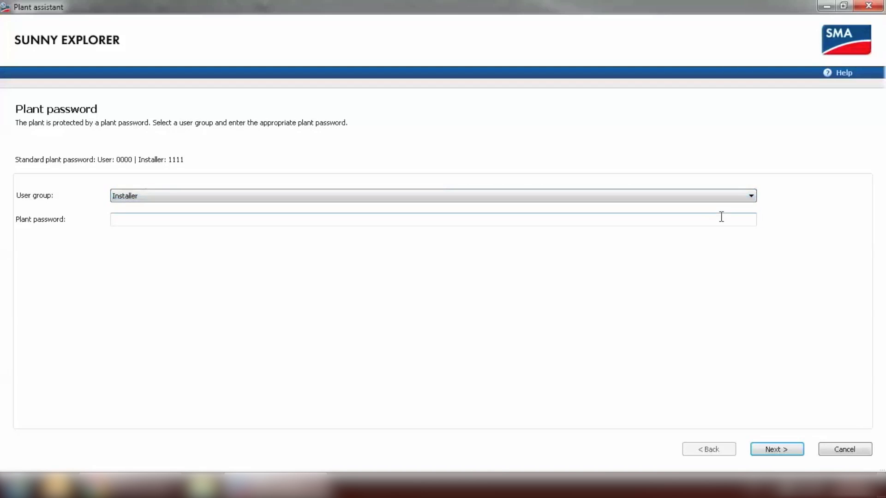
mouse_move(709, 221)
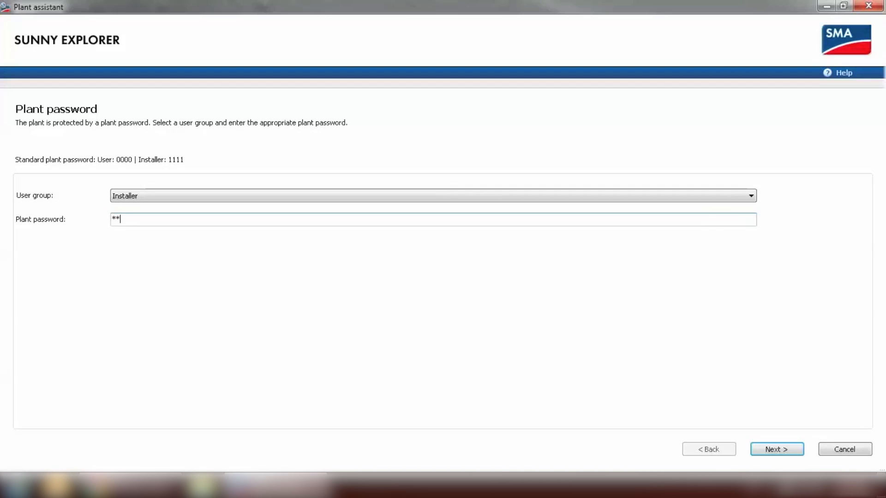
left_click(777, 449)
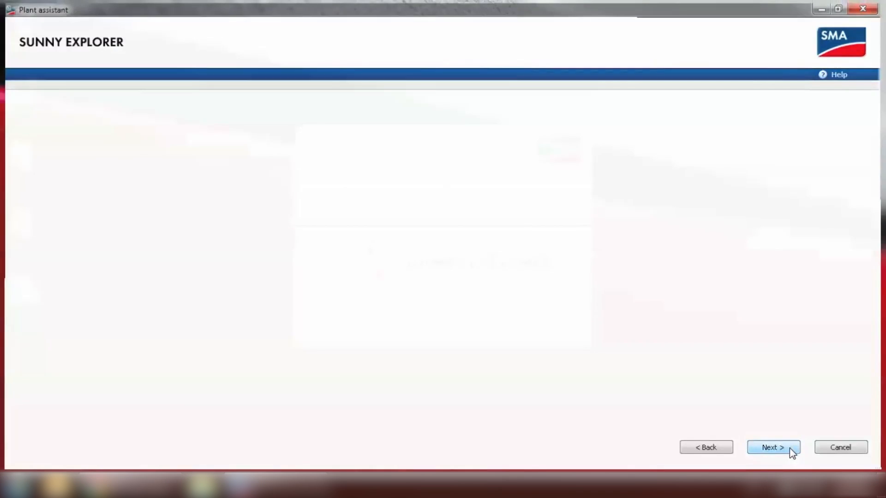
left_click(773, 447)
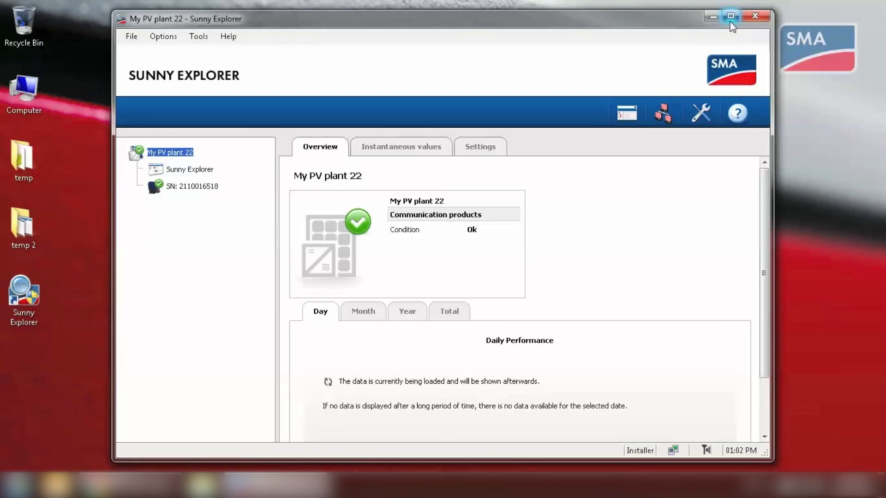
Maximise the window and grant SMA Grid Guard access using the individual access code.
left_click(729, 15)
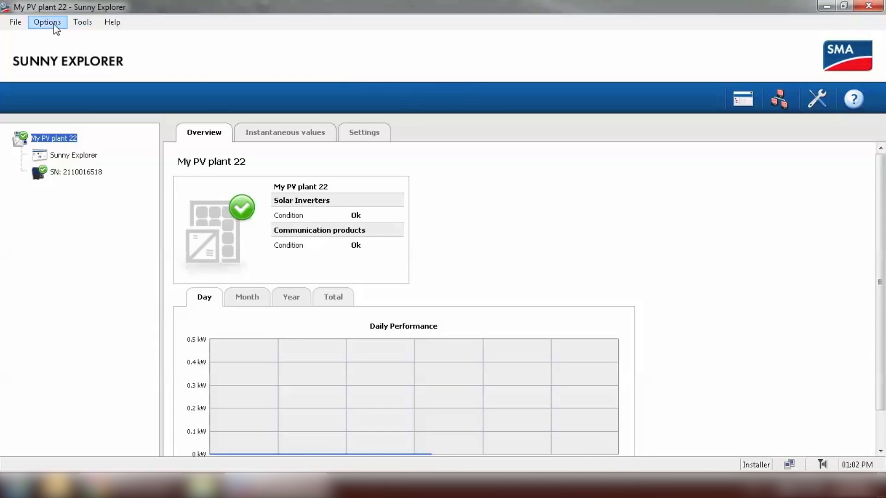
left_click(47, 22)
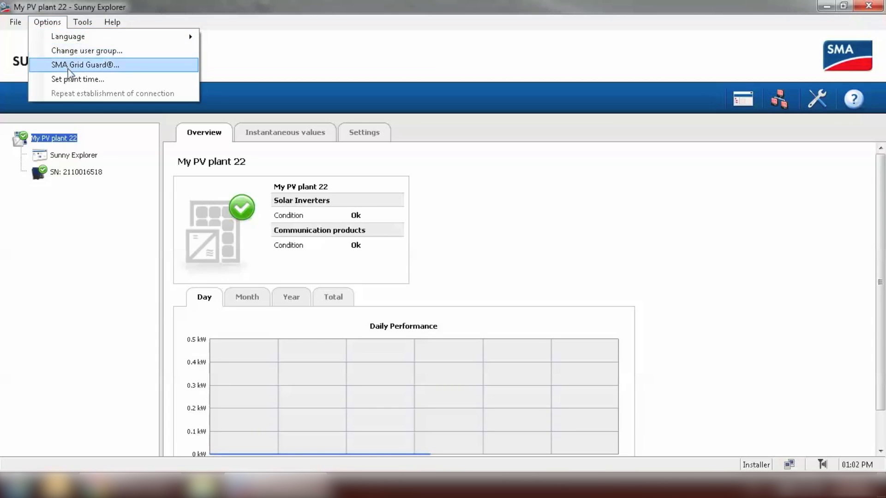
left_click(86, 65)
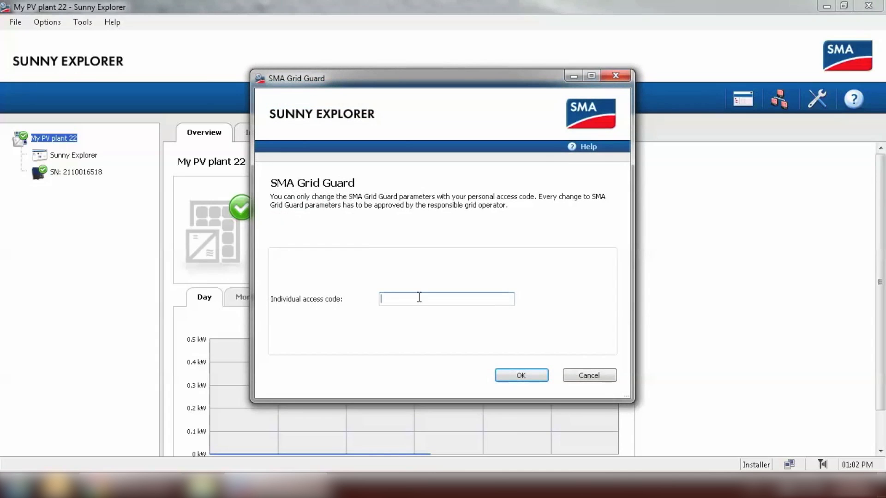
type("****")
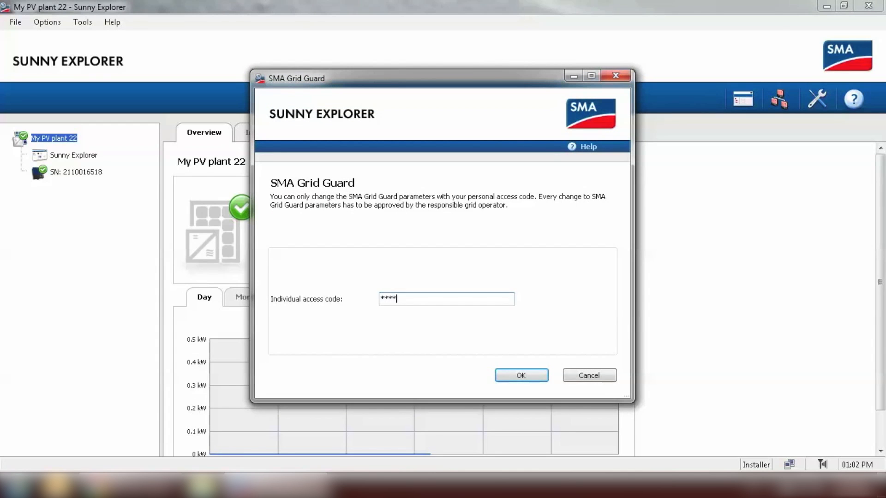
left_click(521, 375)
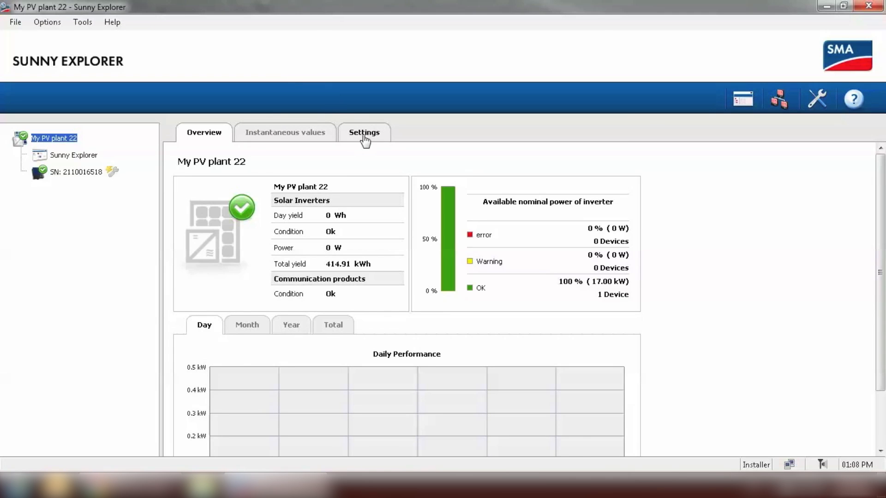
Show the inverter Settings and scroll down to Configuration of feed-in management.
left_click(364, 133)
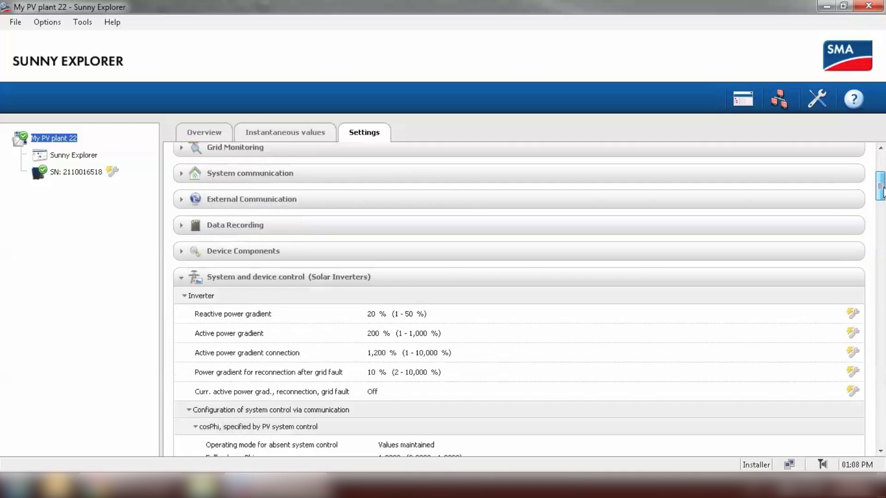
scroll("down", 3)
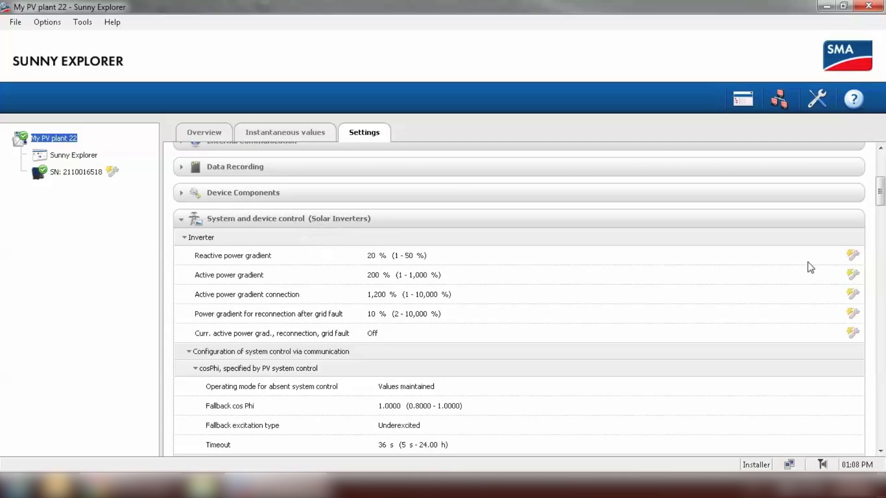
scroll("down", 3)
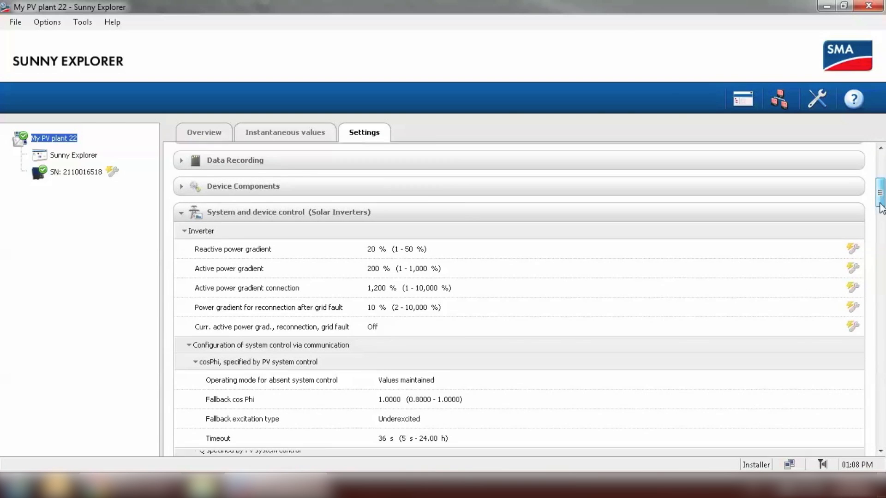
scroll("down", 3)
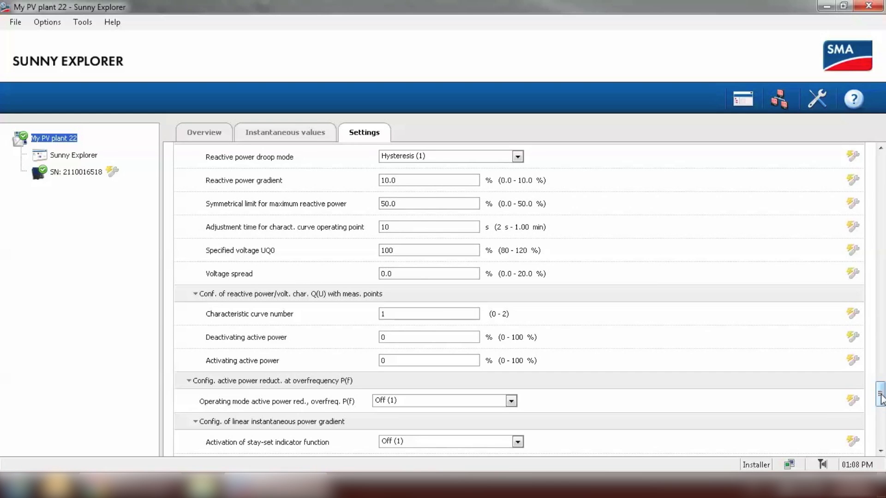
scroll("down", 3)
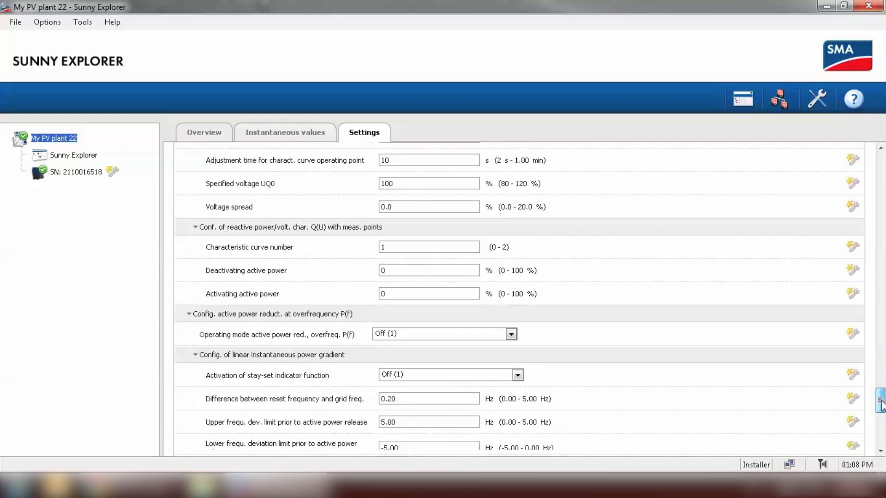
scroll("down", 3)
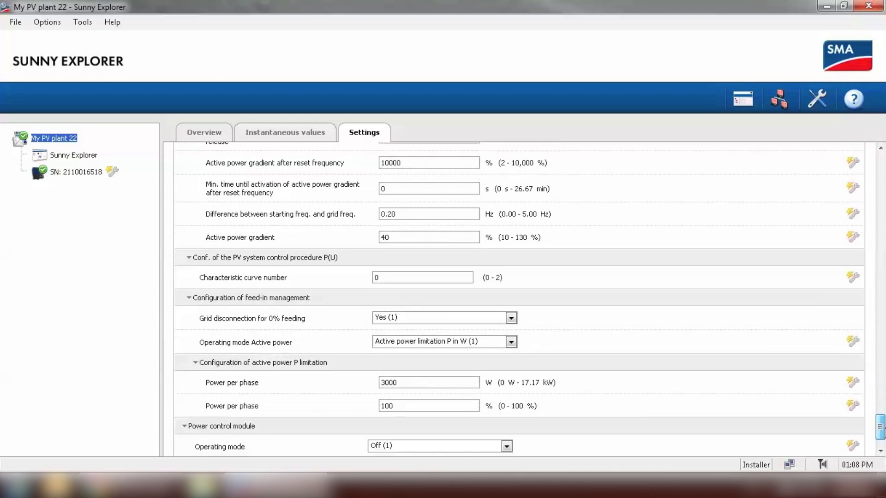
scroll("down", 3)
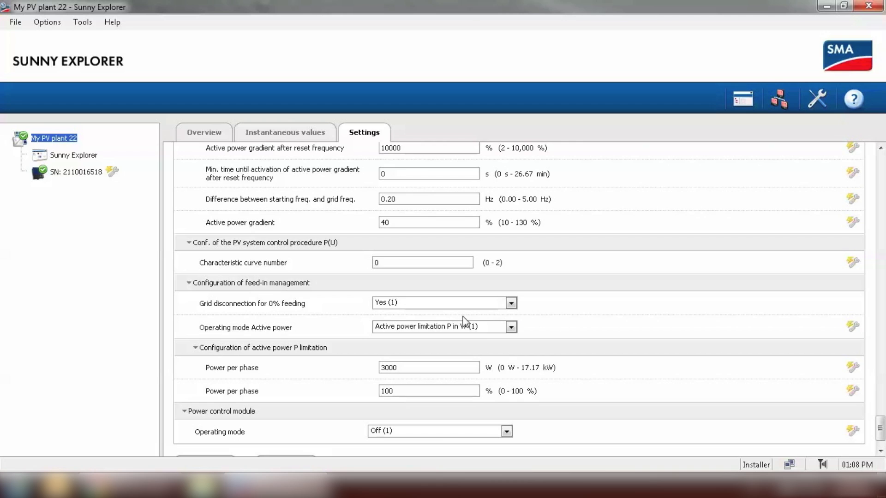
Set grid disconnection at 0% feeding to No and active power mode to PV system control limiting.
left_click(510, 303)
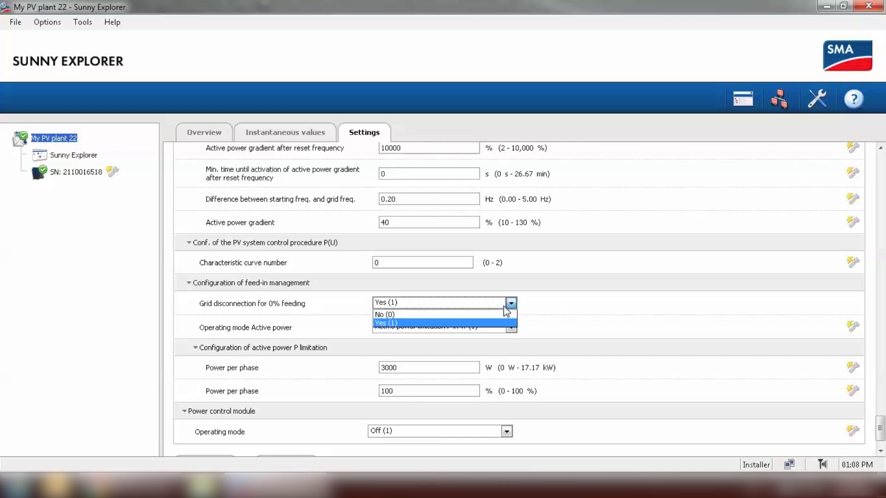
left_click(384, 314)
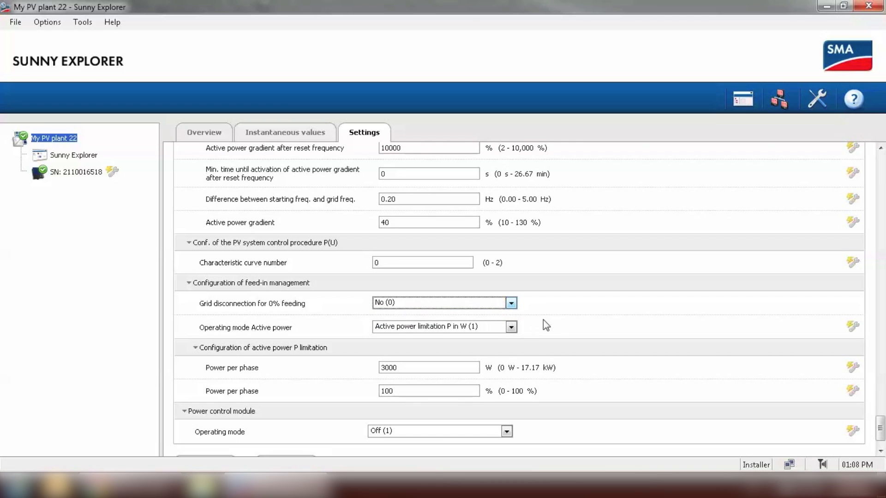
left_click(511, 327)
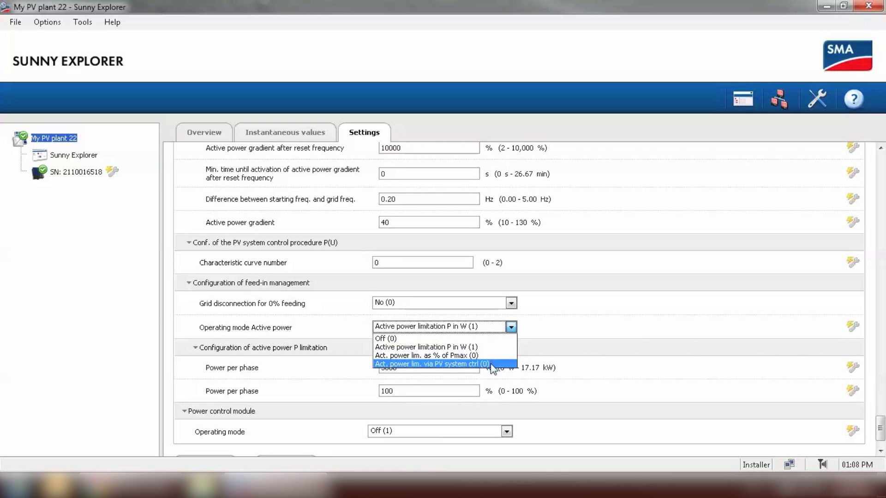
left_click(427, 363)
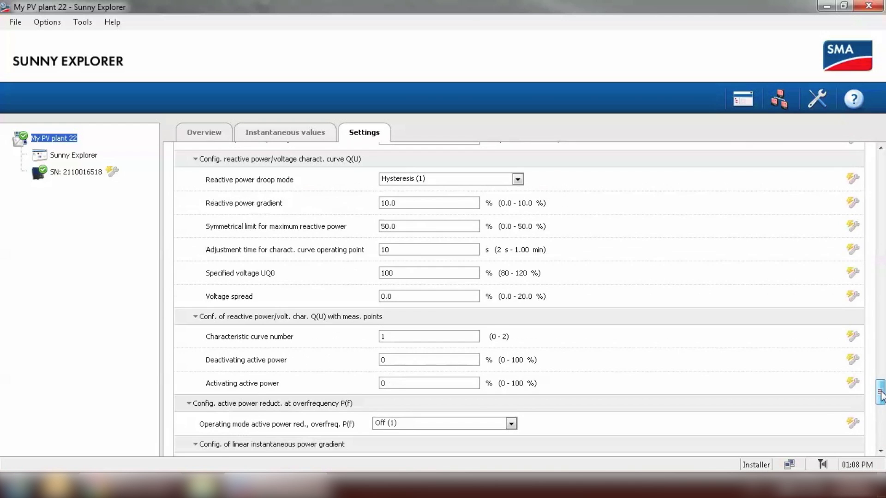
Set absent system control to Use fallback setting, with fallback active power 0 and timeout 5.
scroll("down", 3)
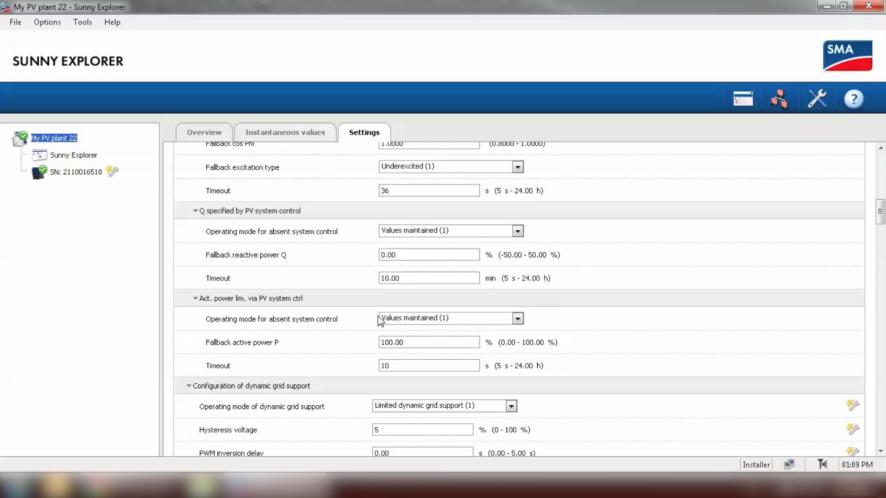
mouse_move(346, 336)
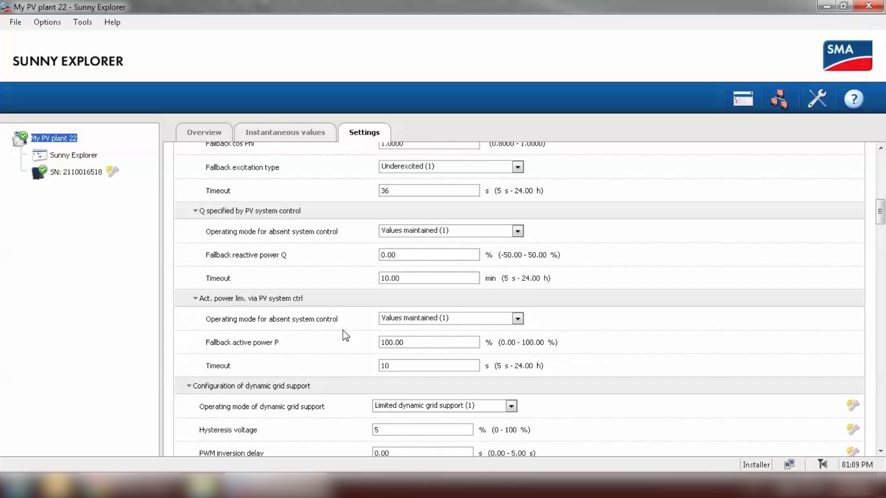
mouse_move(499, 332)
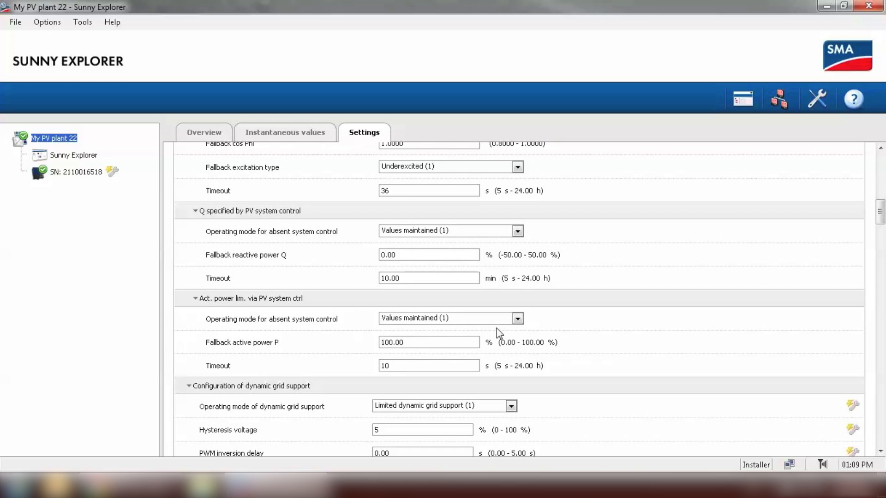
left_click(518, 317)
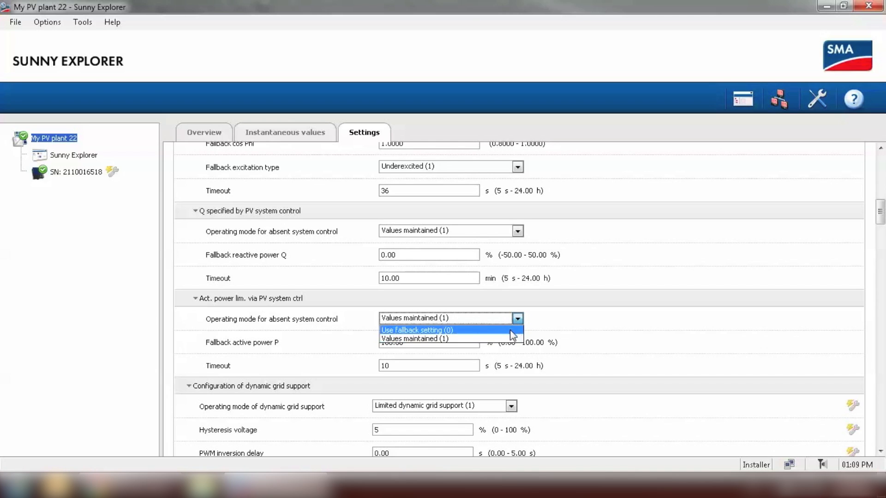
left_click(418, 329)
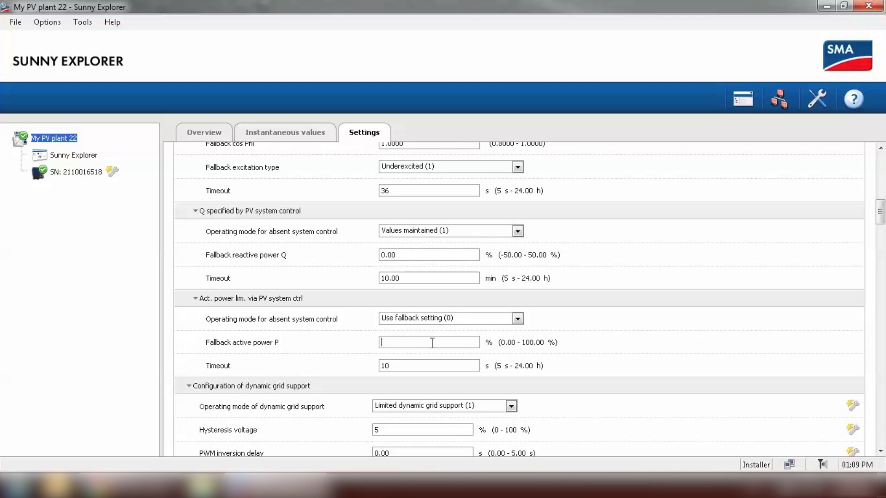
type("0")
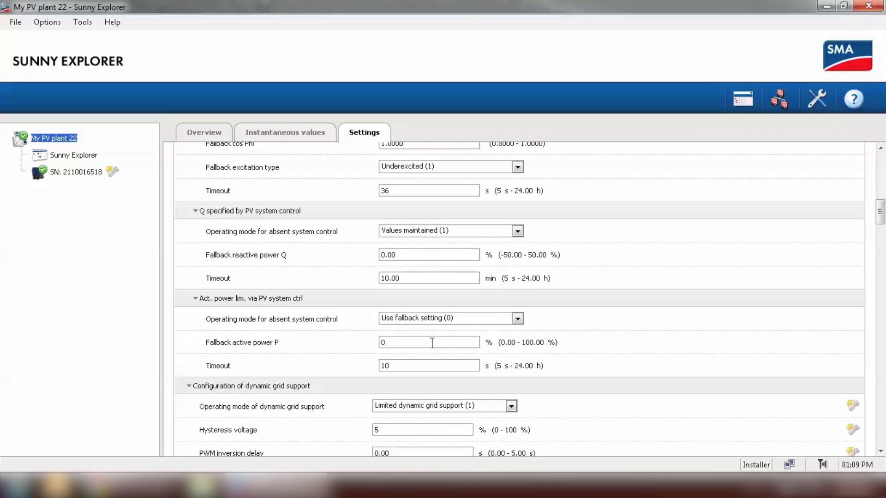
mouse_move(416, 377)
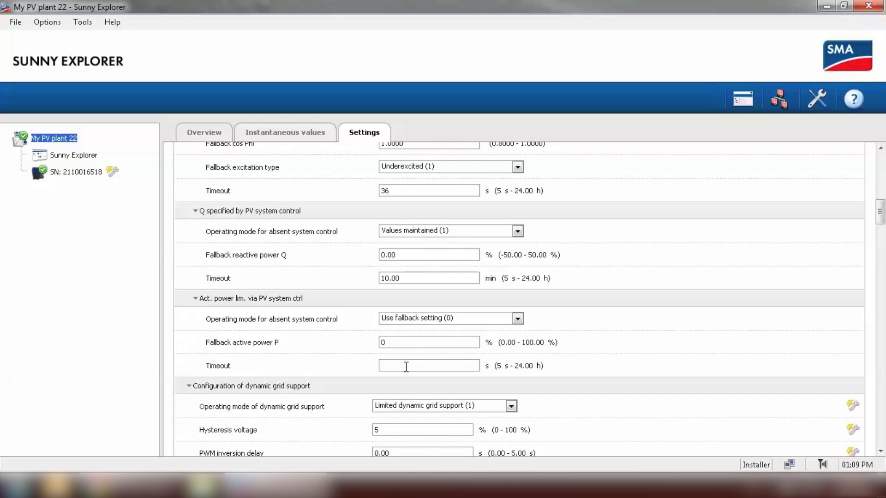
type("5")
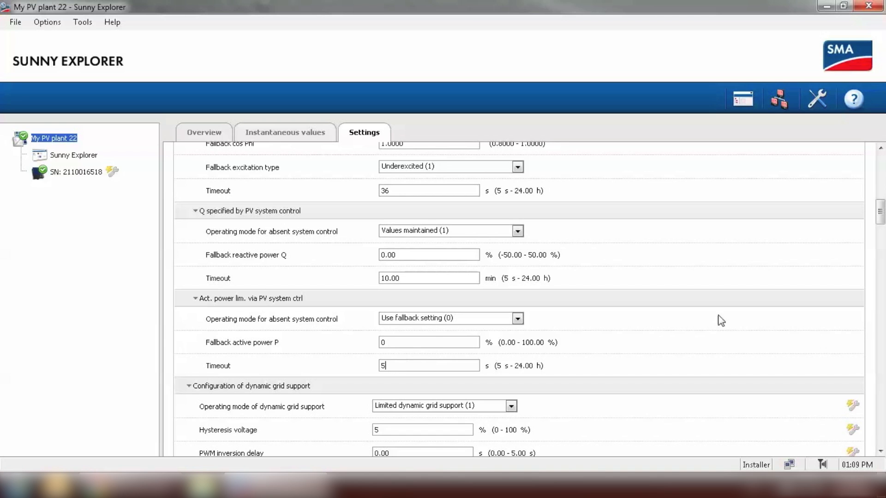
Save the changed inverter settings.
scroll("down", 3)
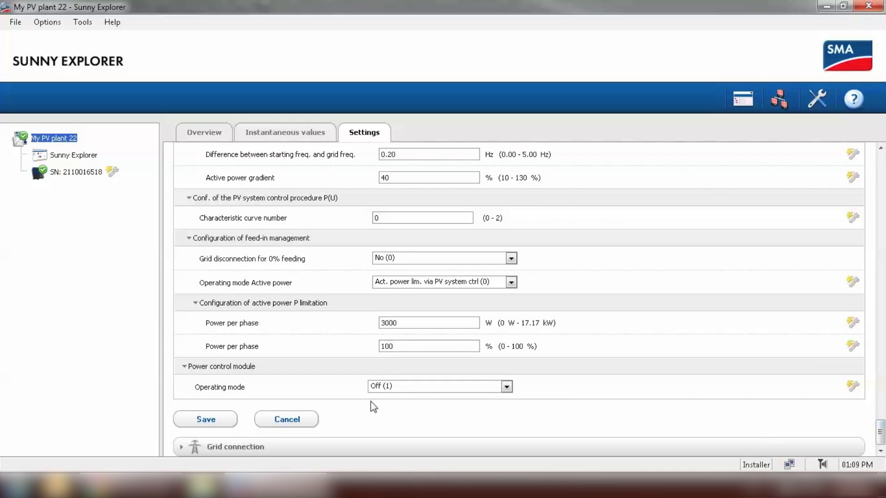
left_click(205, 419)
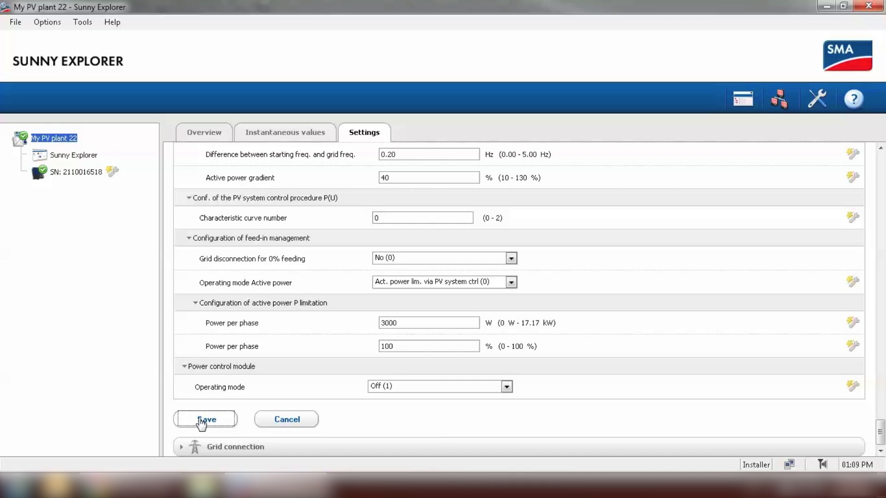
left_click(205, 419)
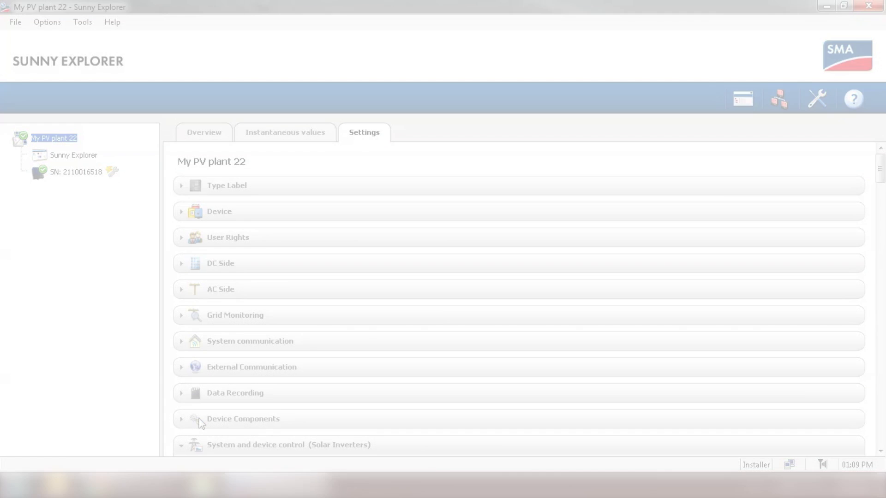